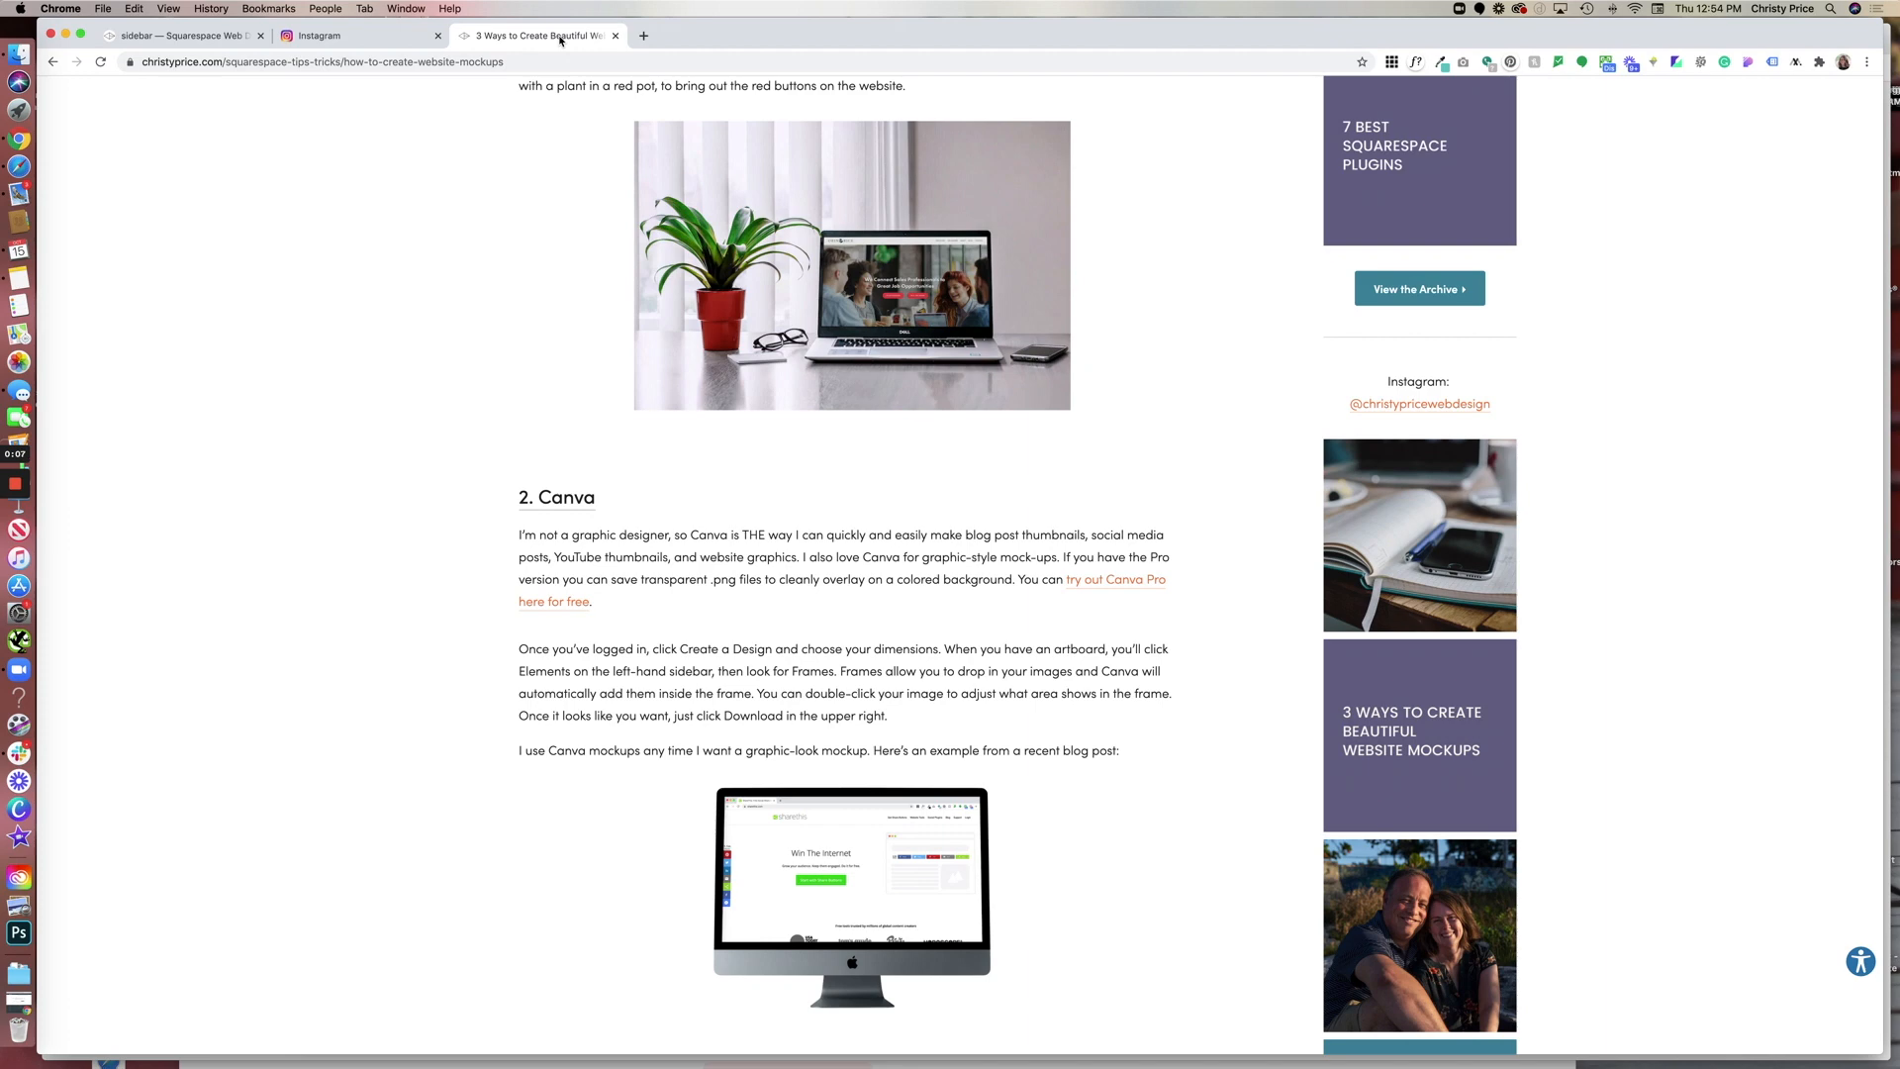
{"action": "mouse_move", "coordinate": [614, 192]}
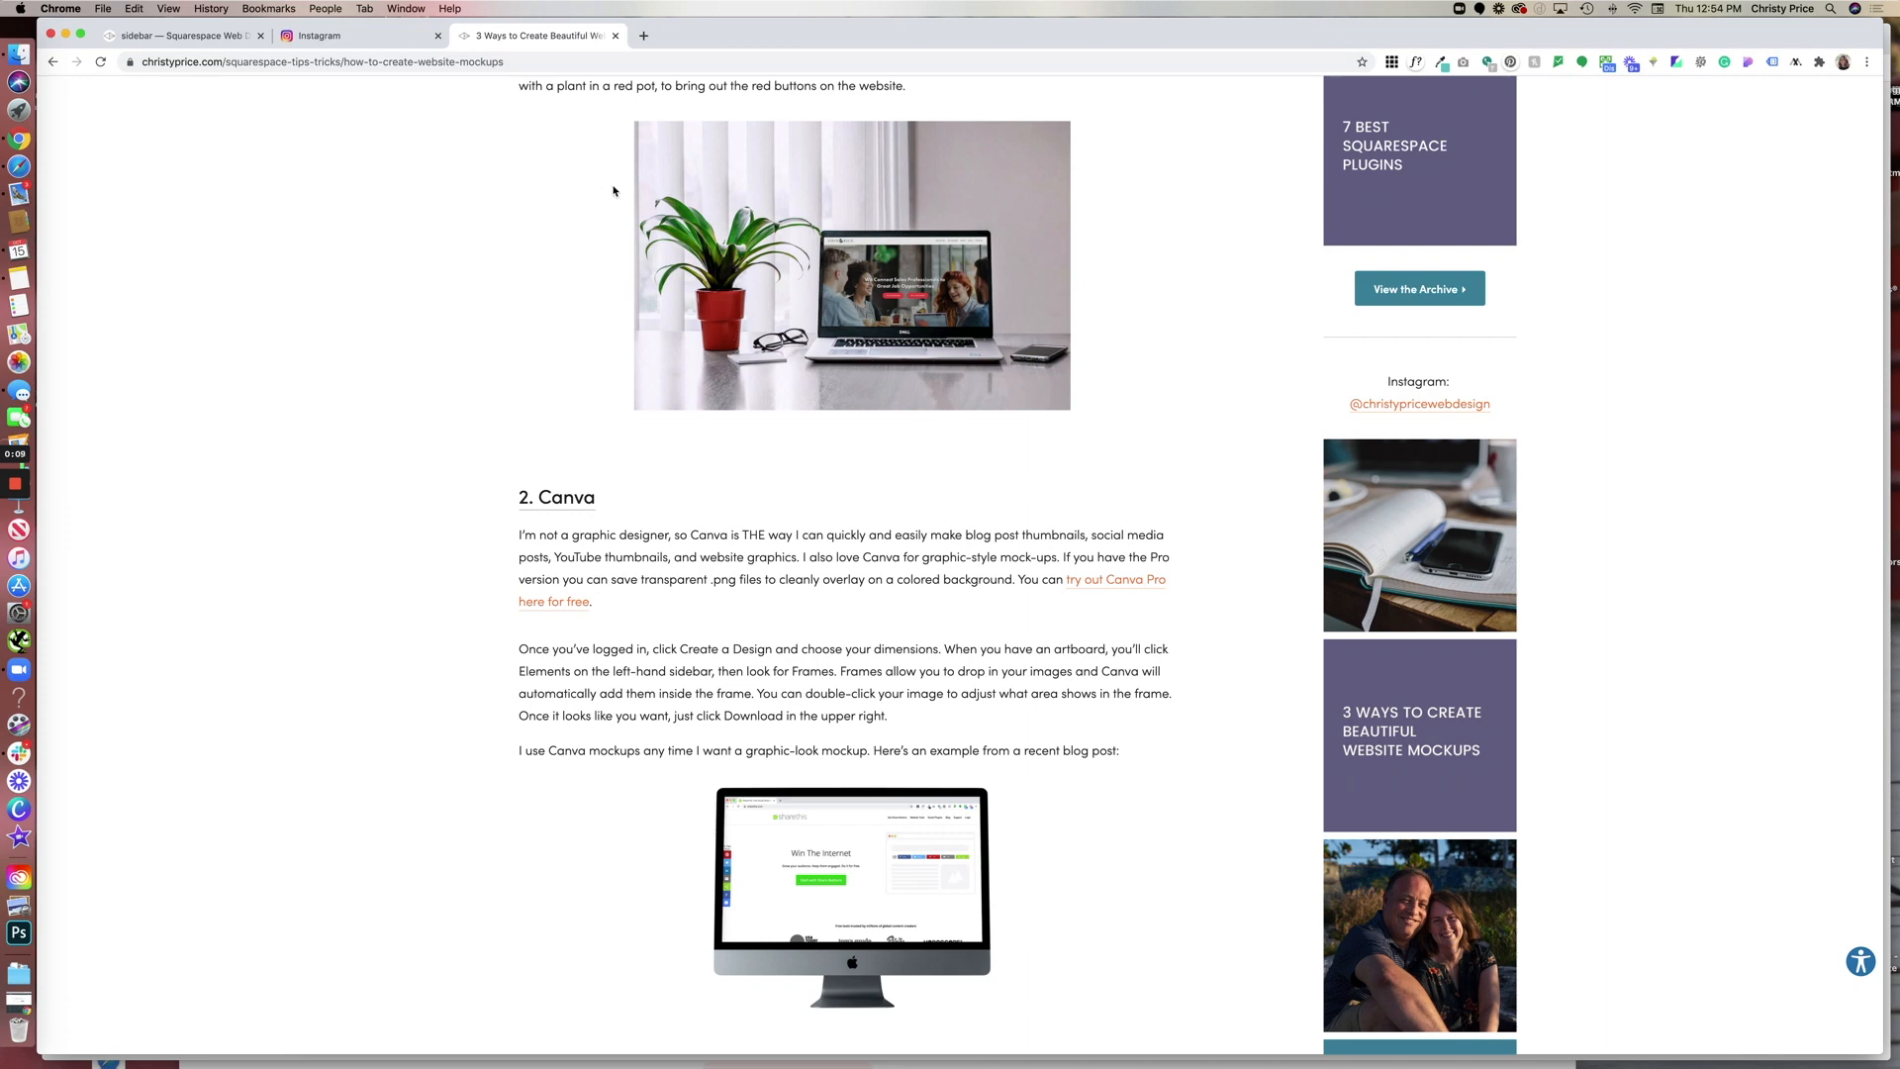
Look over the signed-in Instagram home feed, then return to the Squarespace sidebar page in the editor.
{"action": "scroll", "scroll_direction": "up", "scroll_amount": 3}
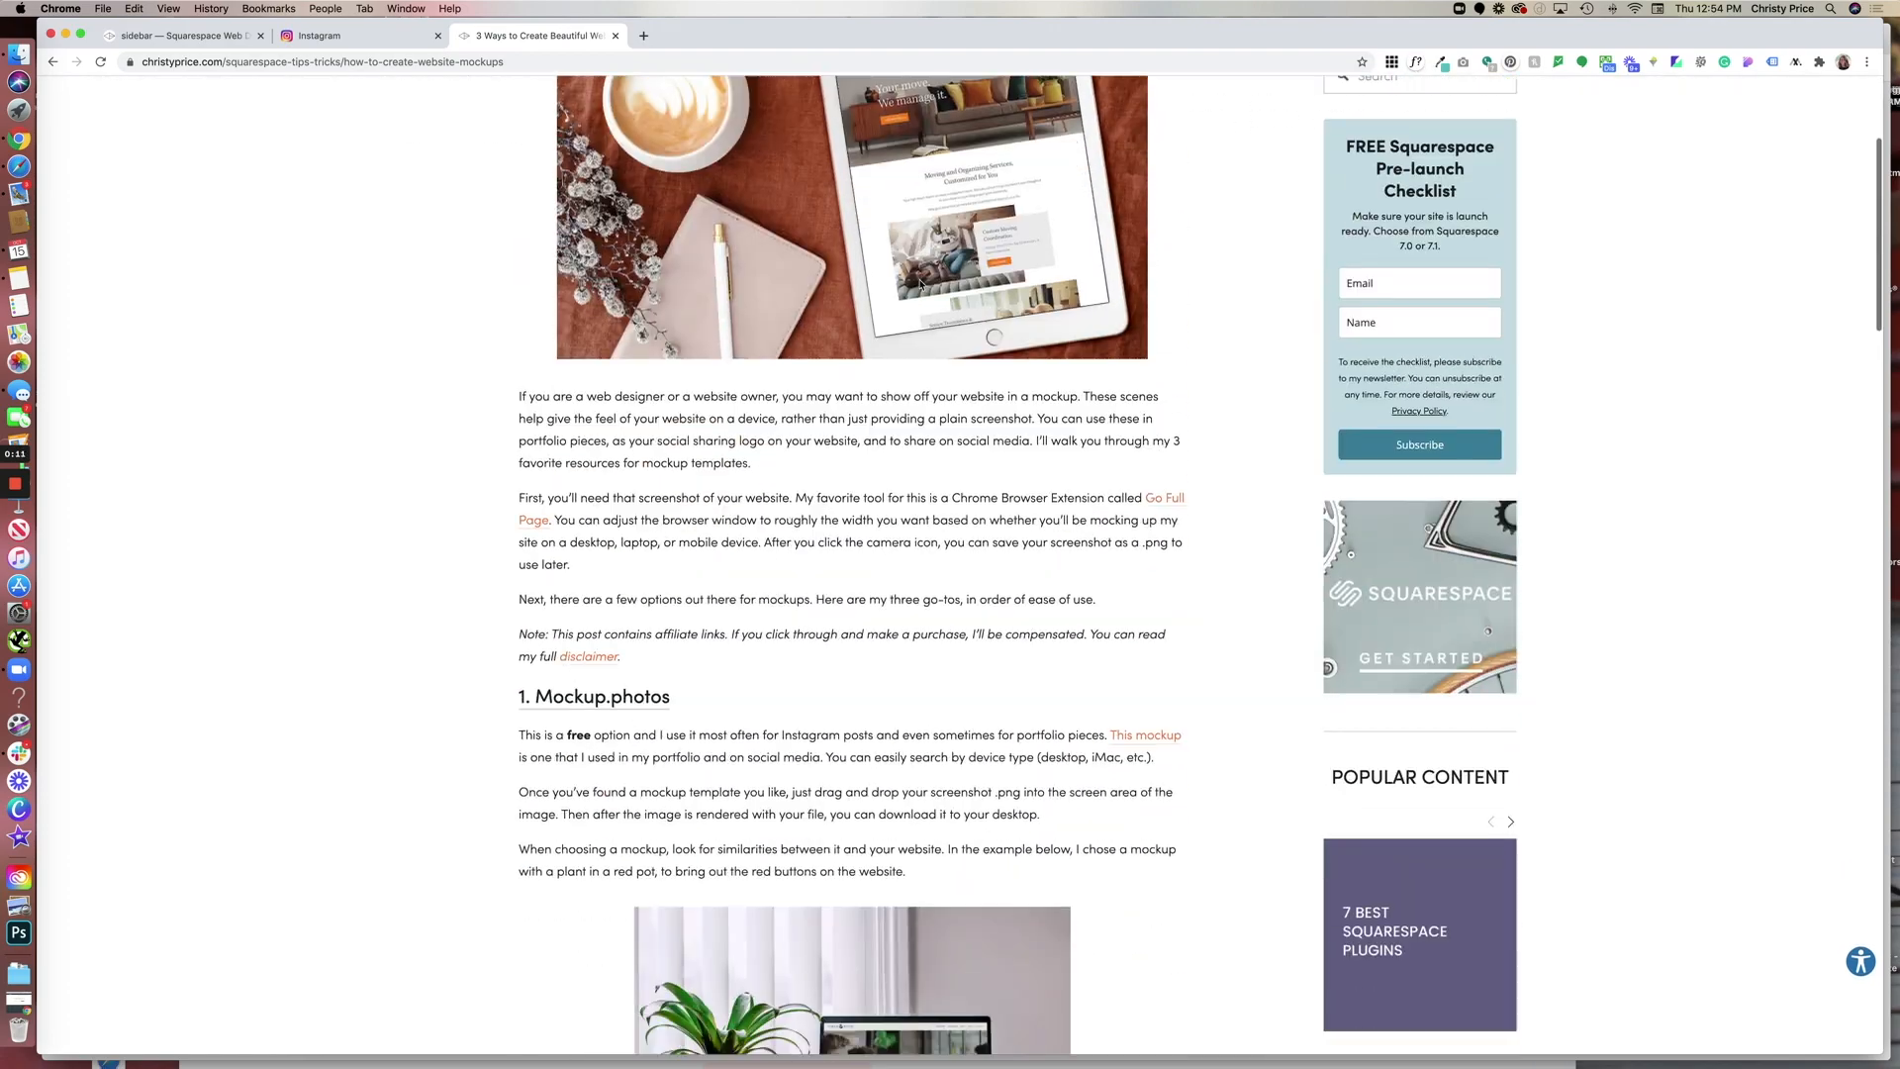
{"action": "scroll", "scroll_direction": "down", "scroll_amount": 3}
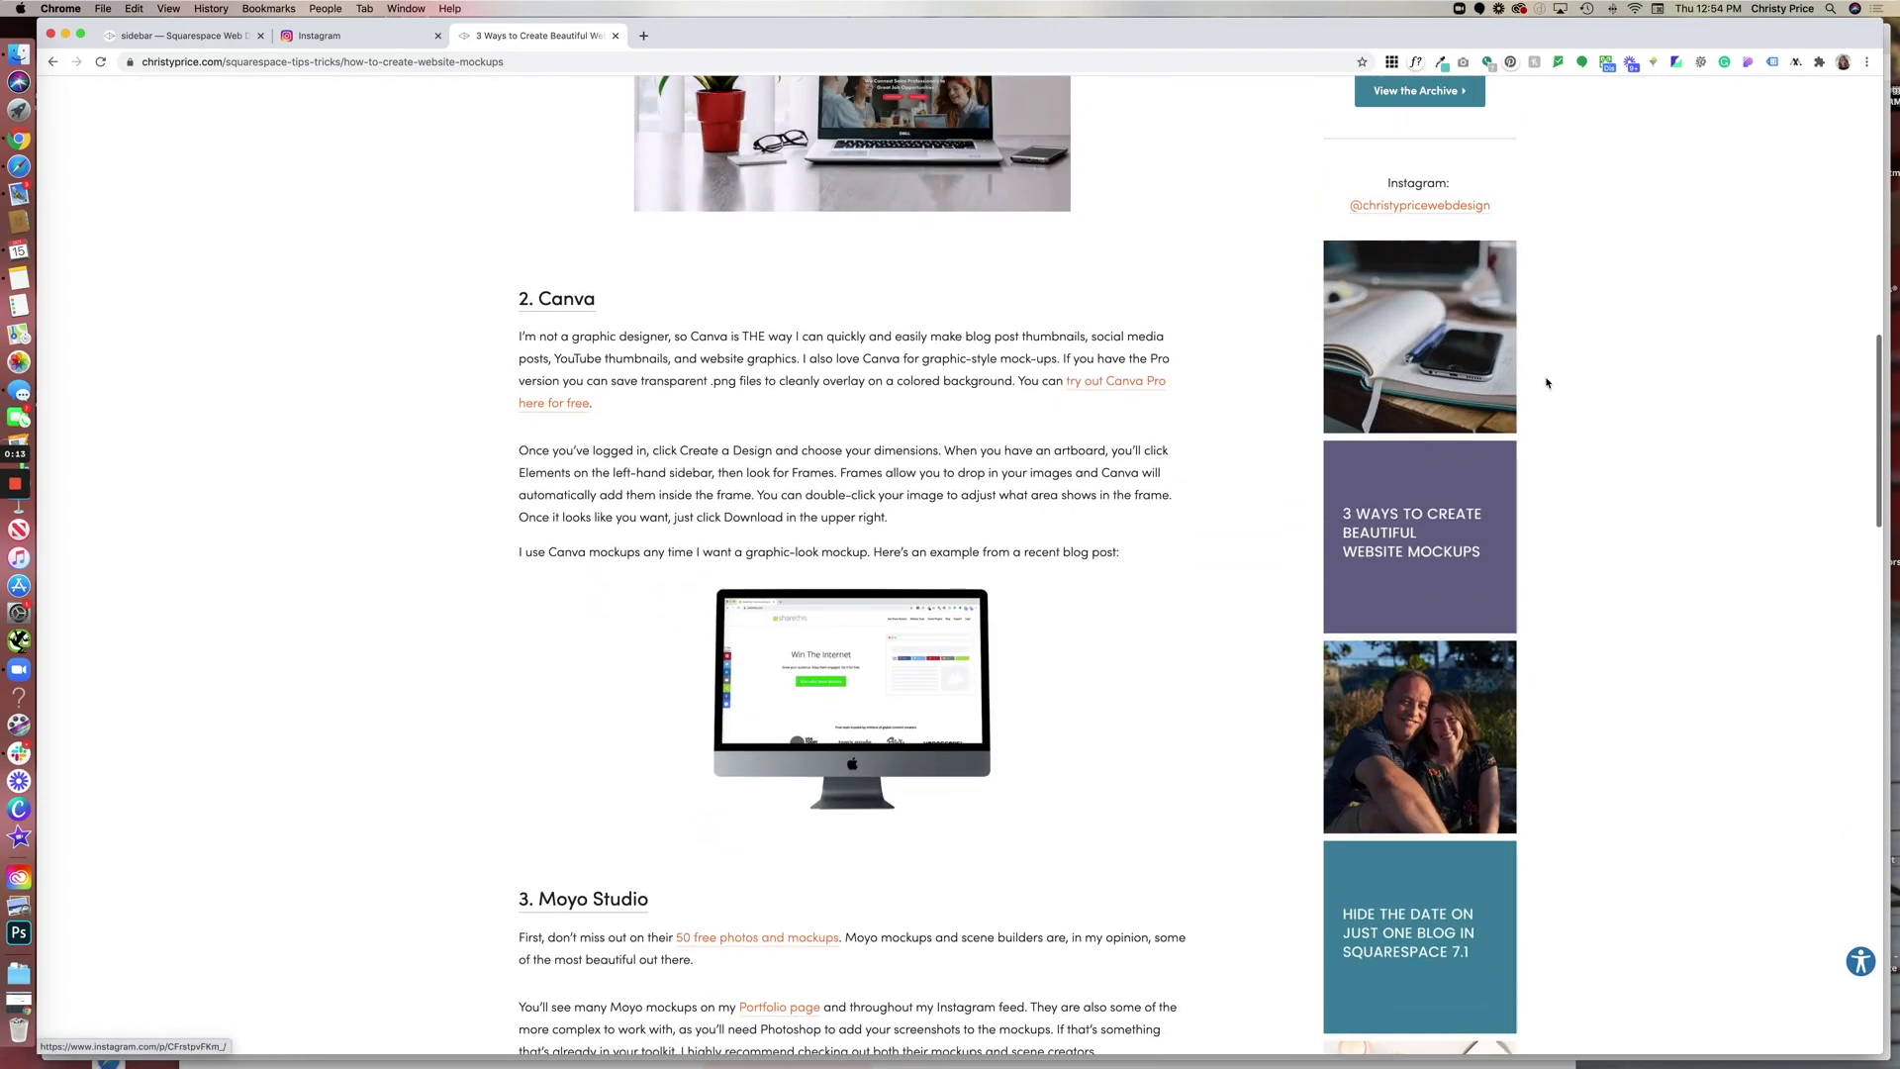
{"action": "mouse_move", "coordinate": [1465, 302]}
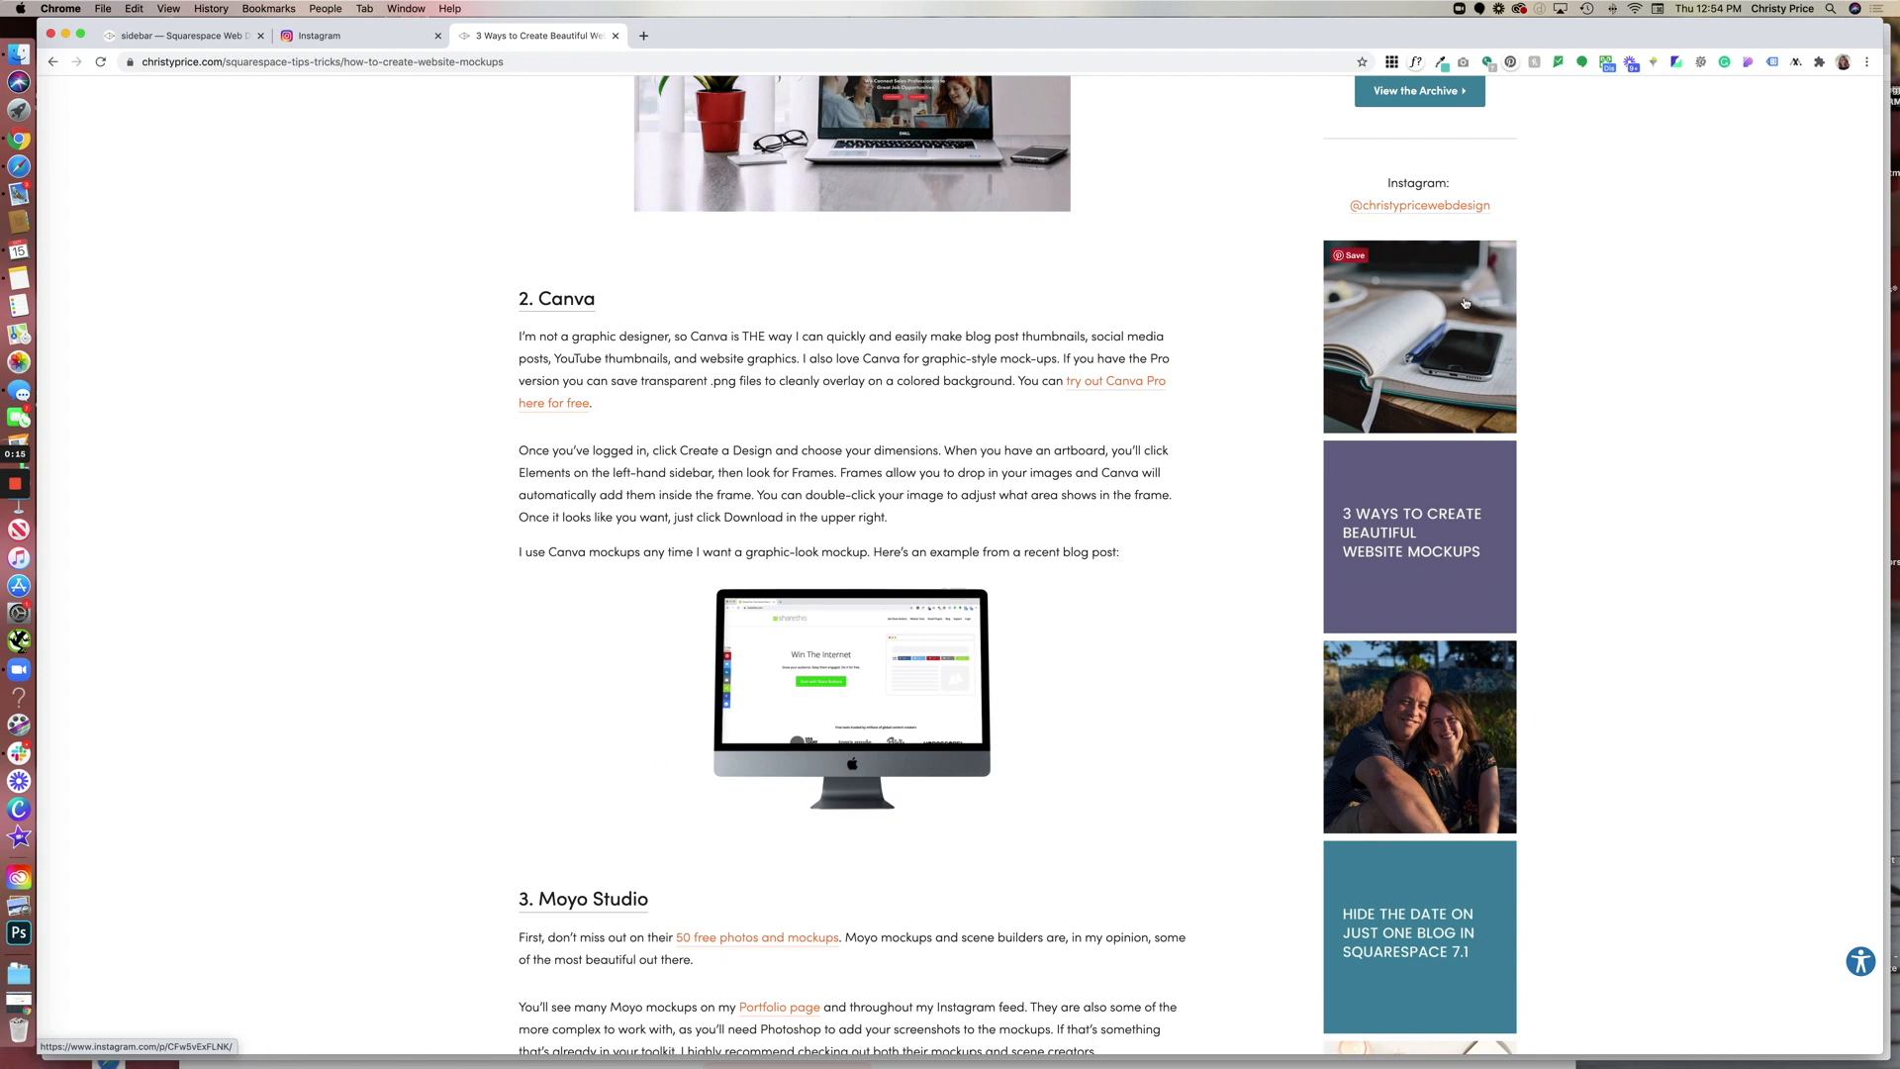
{"action": "mouse_move", "coordinate": [1480, 235]}
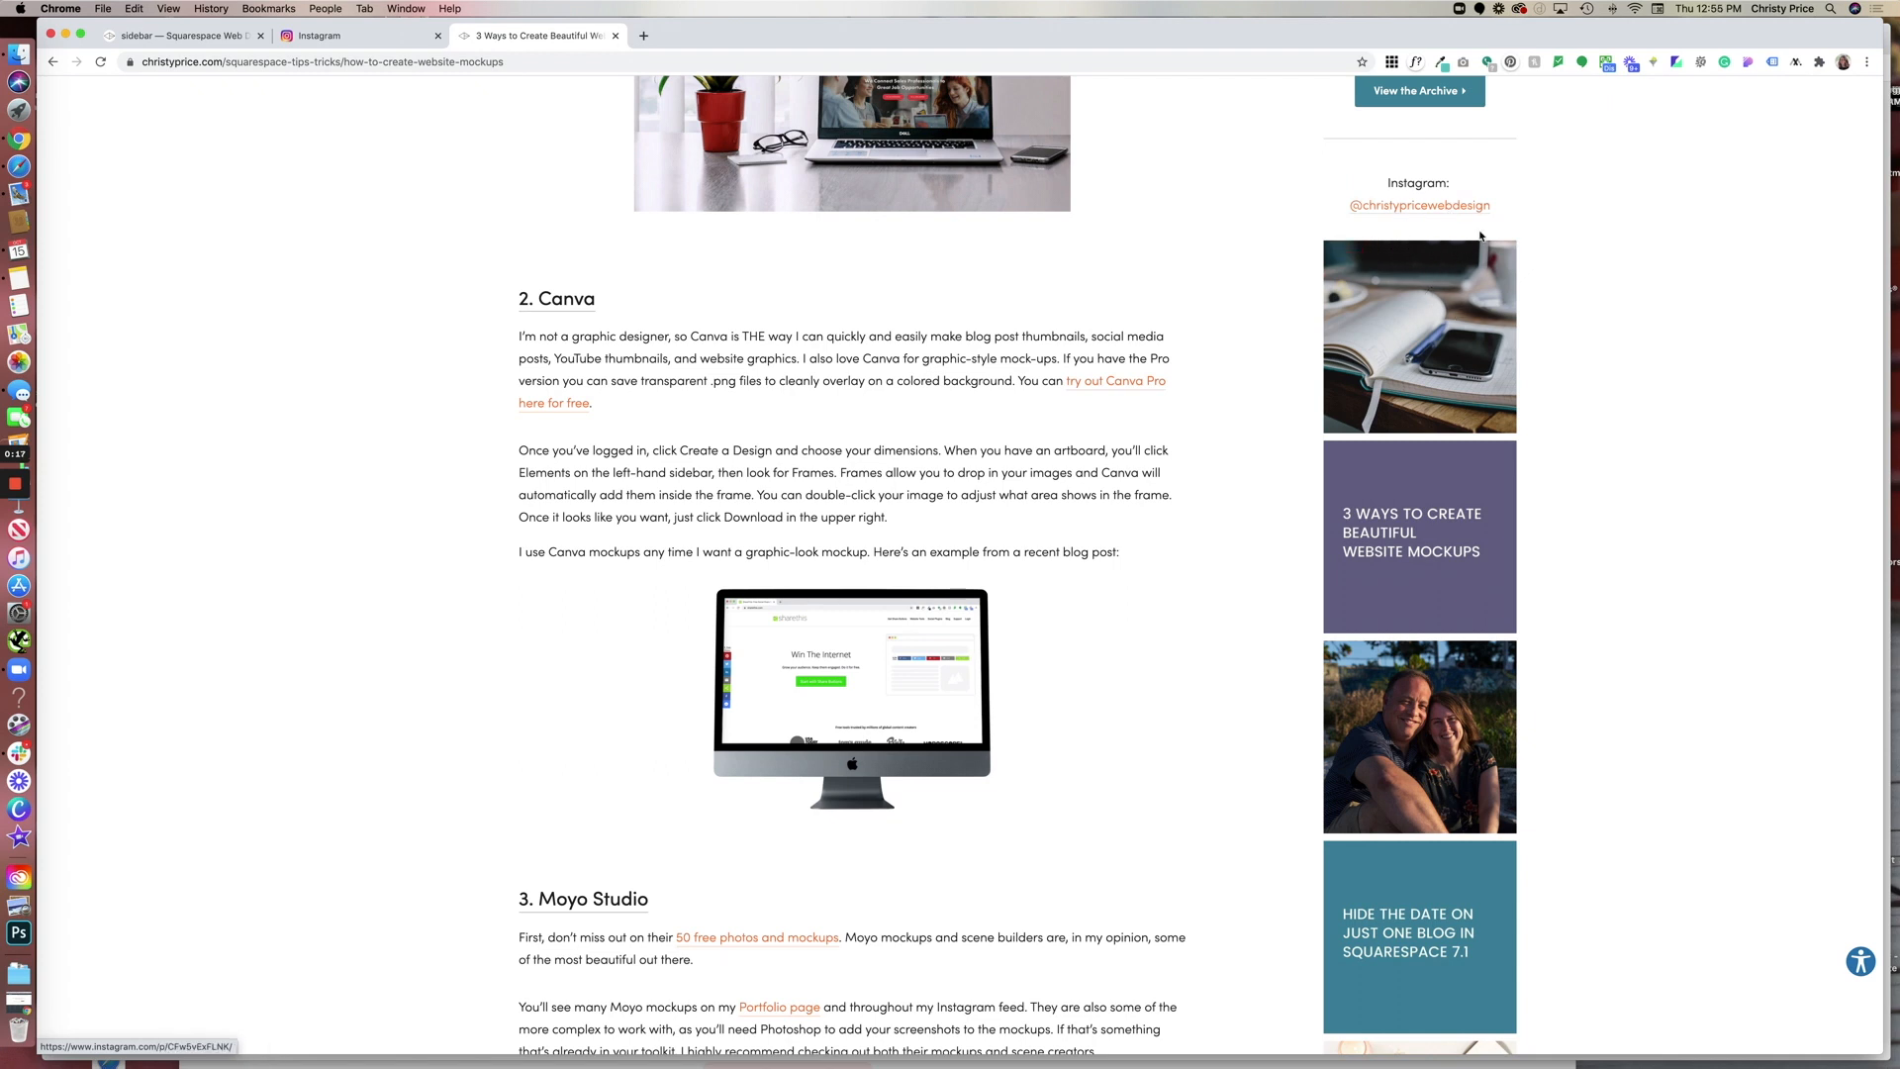
{"action": "mouse_move", "coordinate": [1488, 186]}
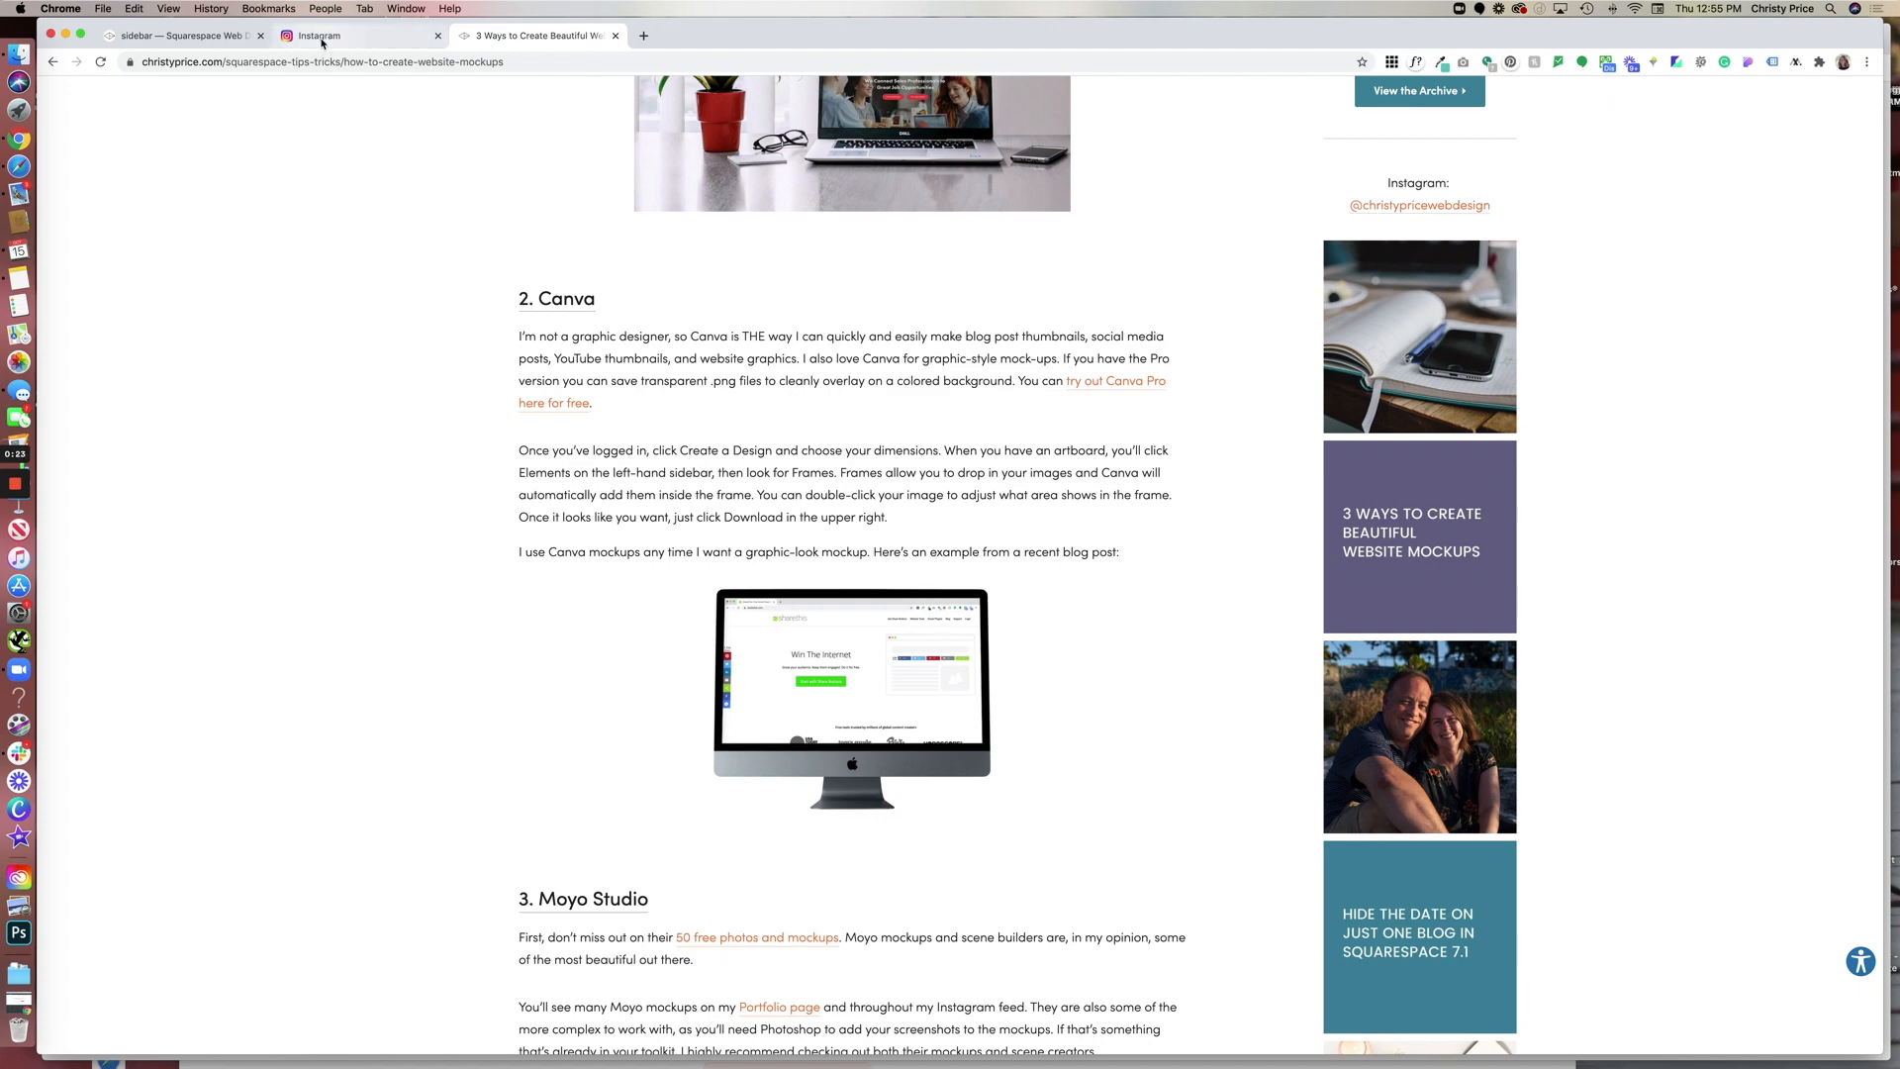
{"action": "left_click", "coordinate": [352, 36]}
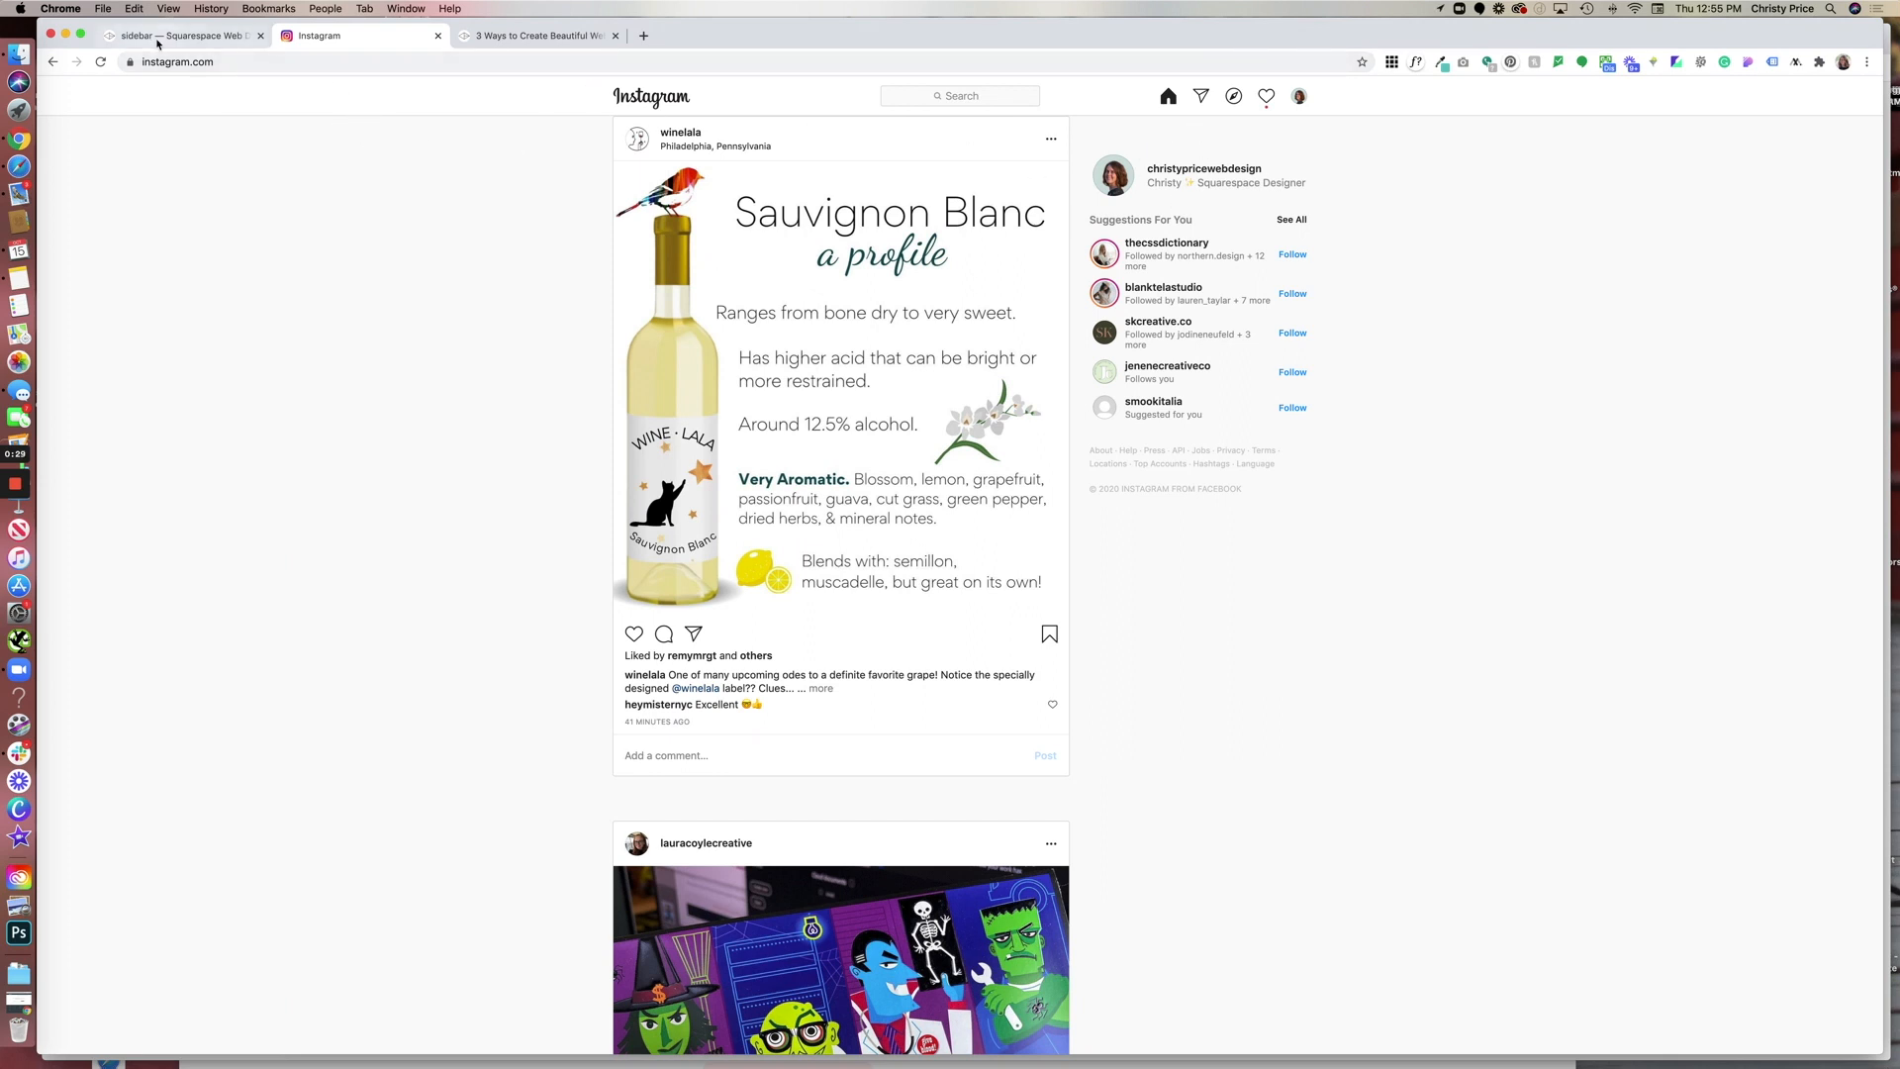
{"action": "mouse_move", "coordinate": [182, 35]}
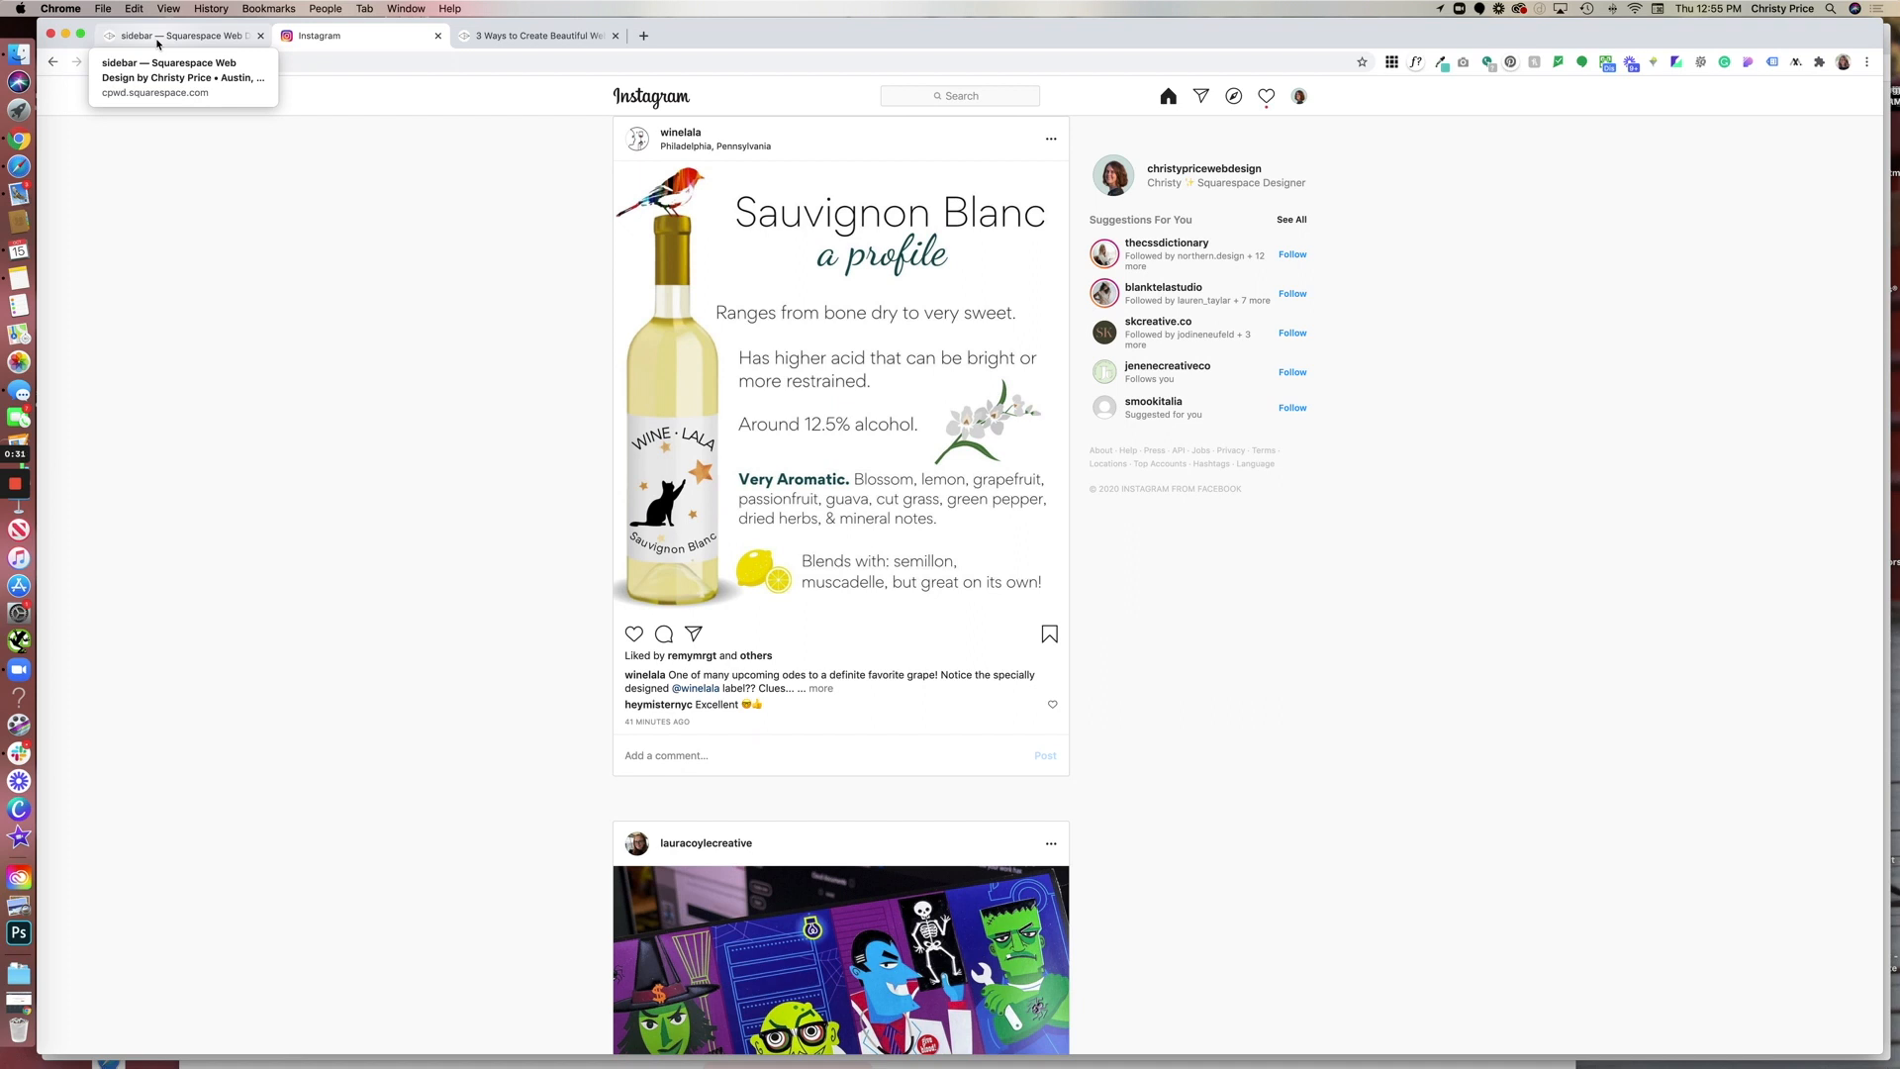
{"action": "left_click", "coordinate": [183, 36]}
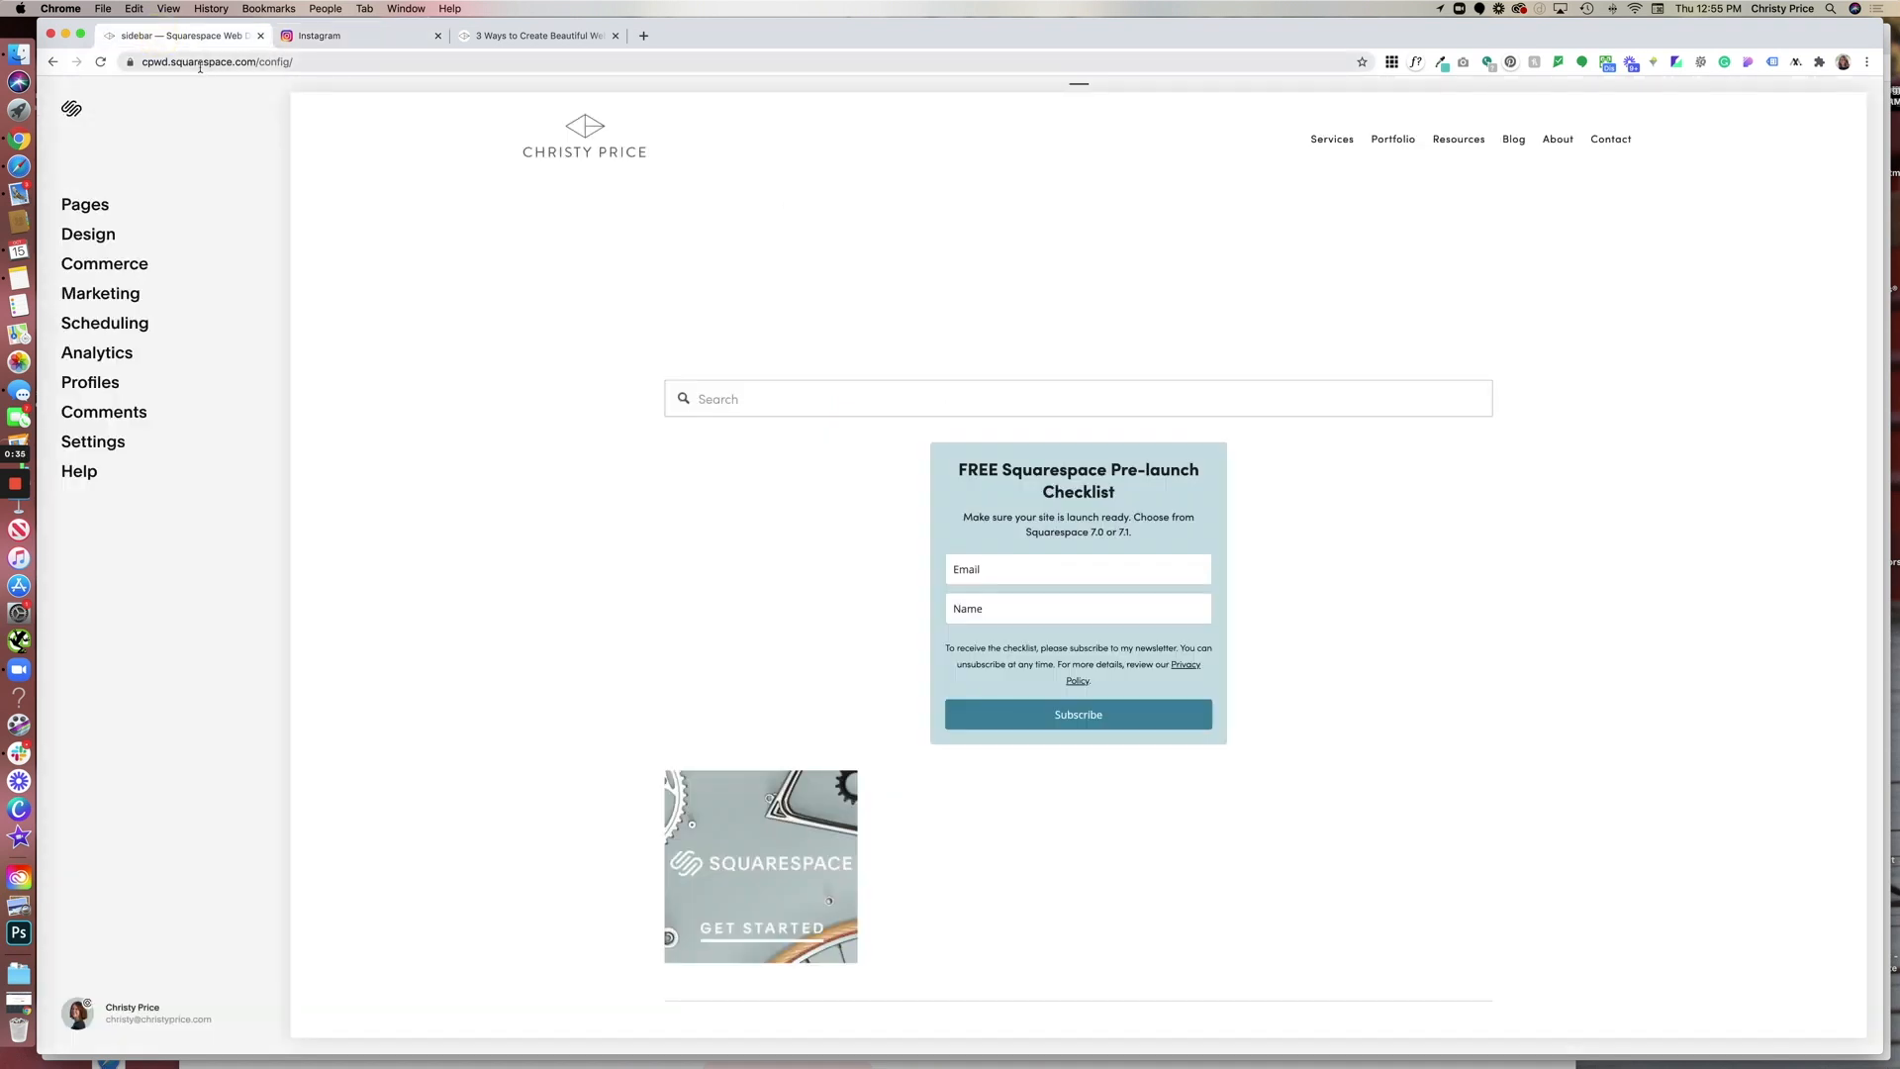
Go to Settings > Connected Accounts, where the Instagram account shows as unauthorized.
{"action": "left_click", "coordinate": [93, 441]}
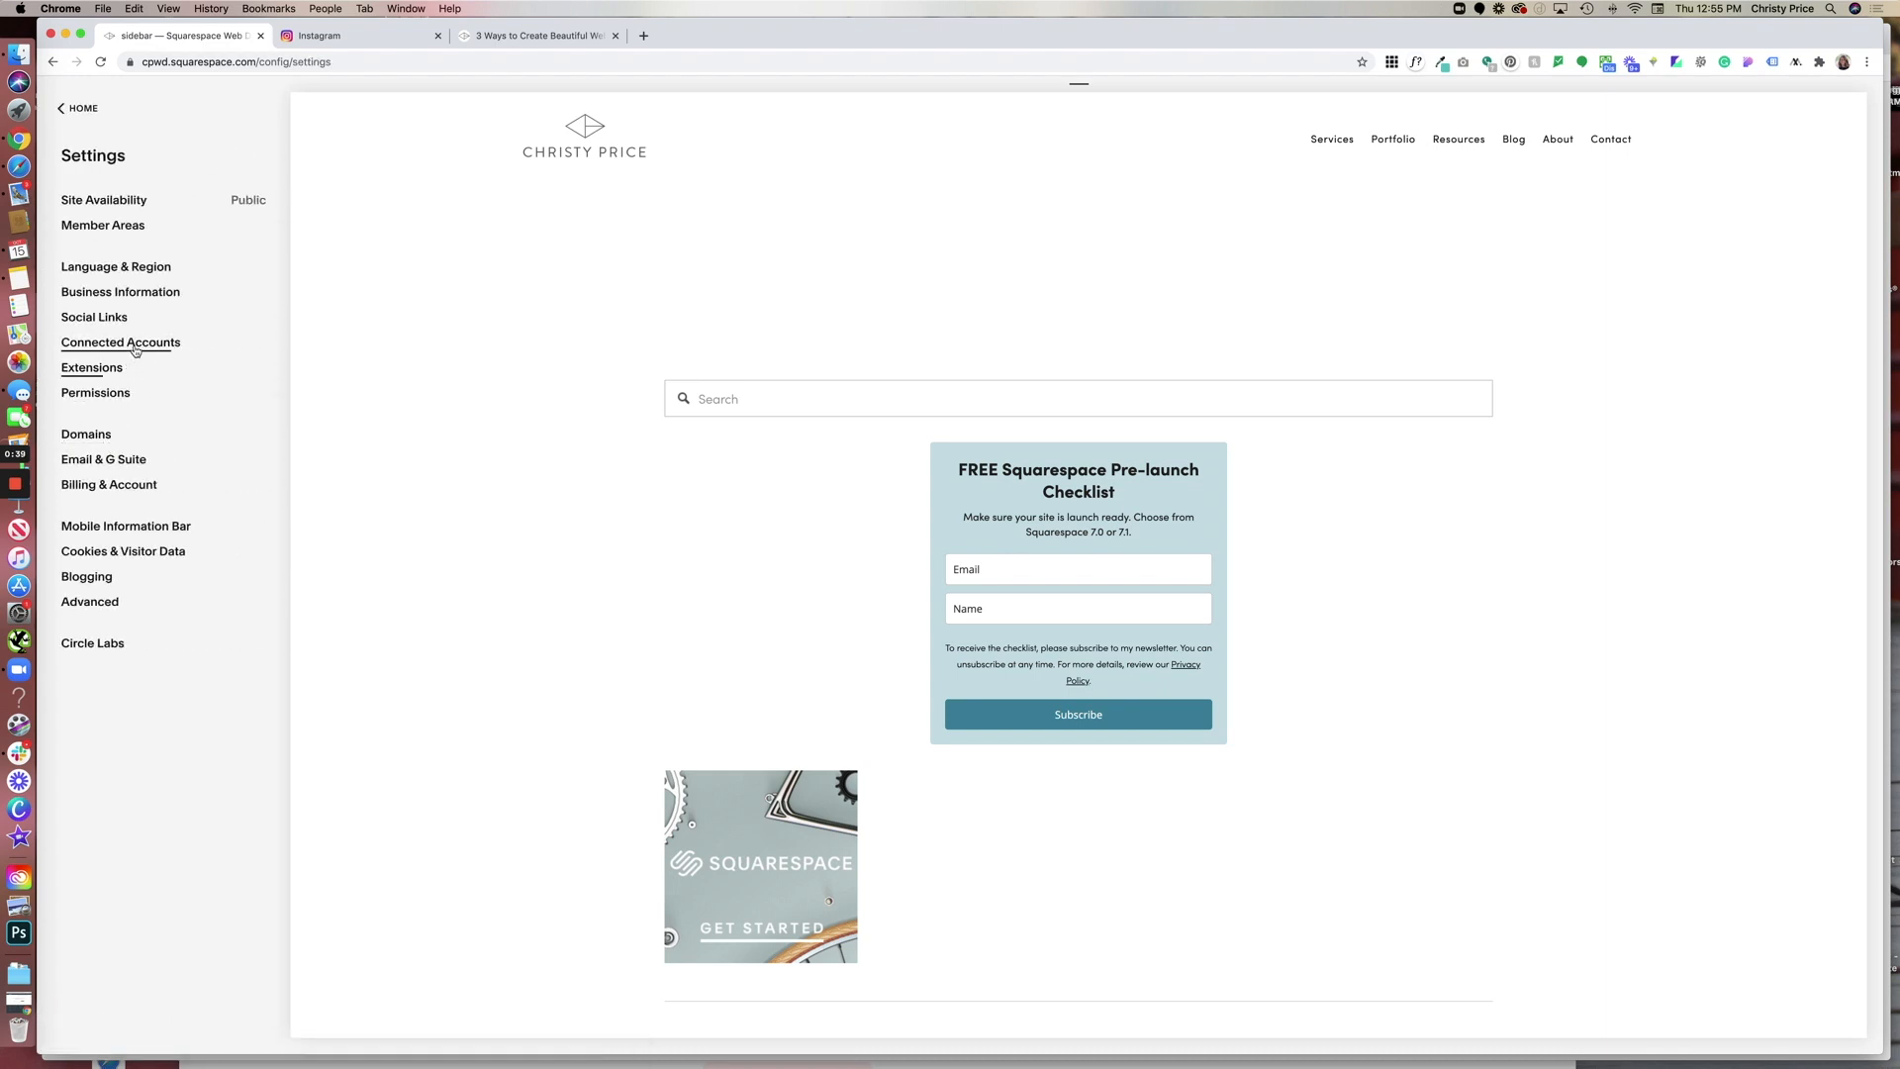
{"action": "left_click", "coordinate": [121, 342]}
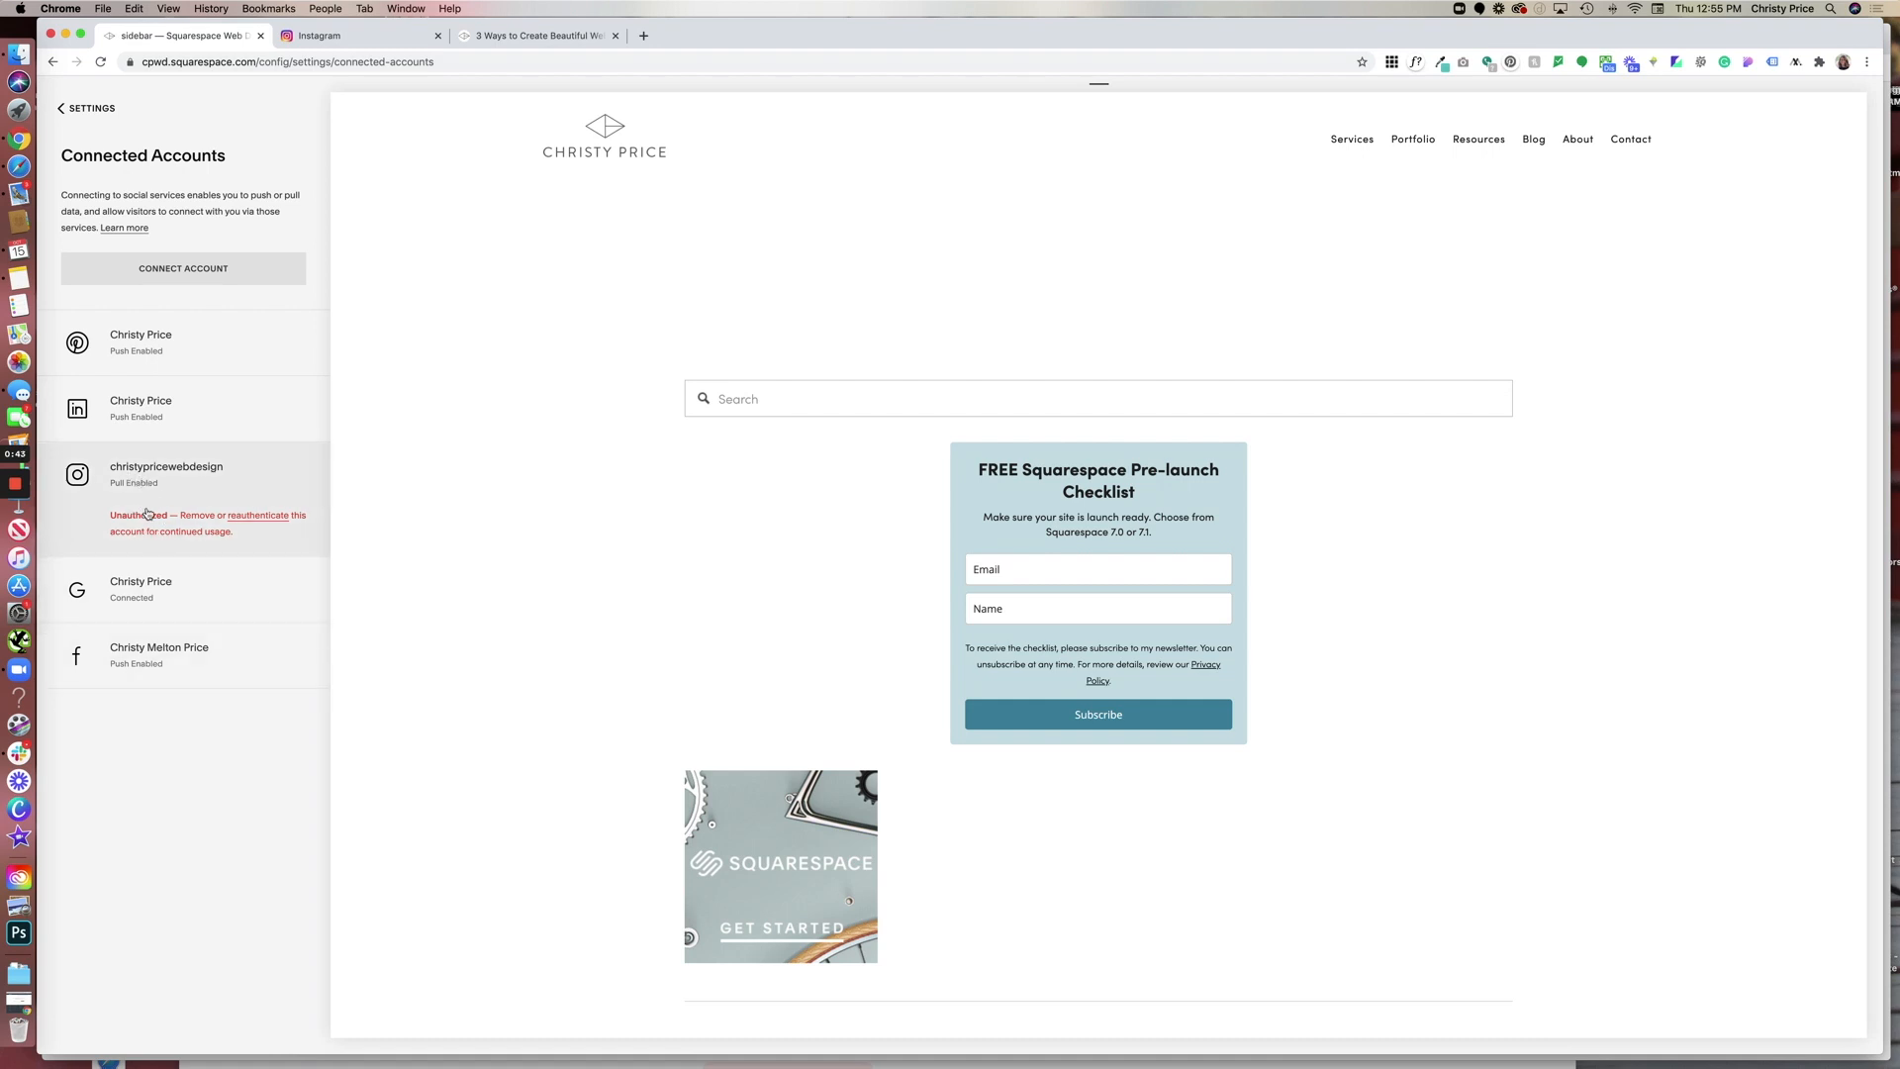
{"action": "mouse_move", "coordinate": [134, 505]}
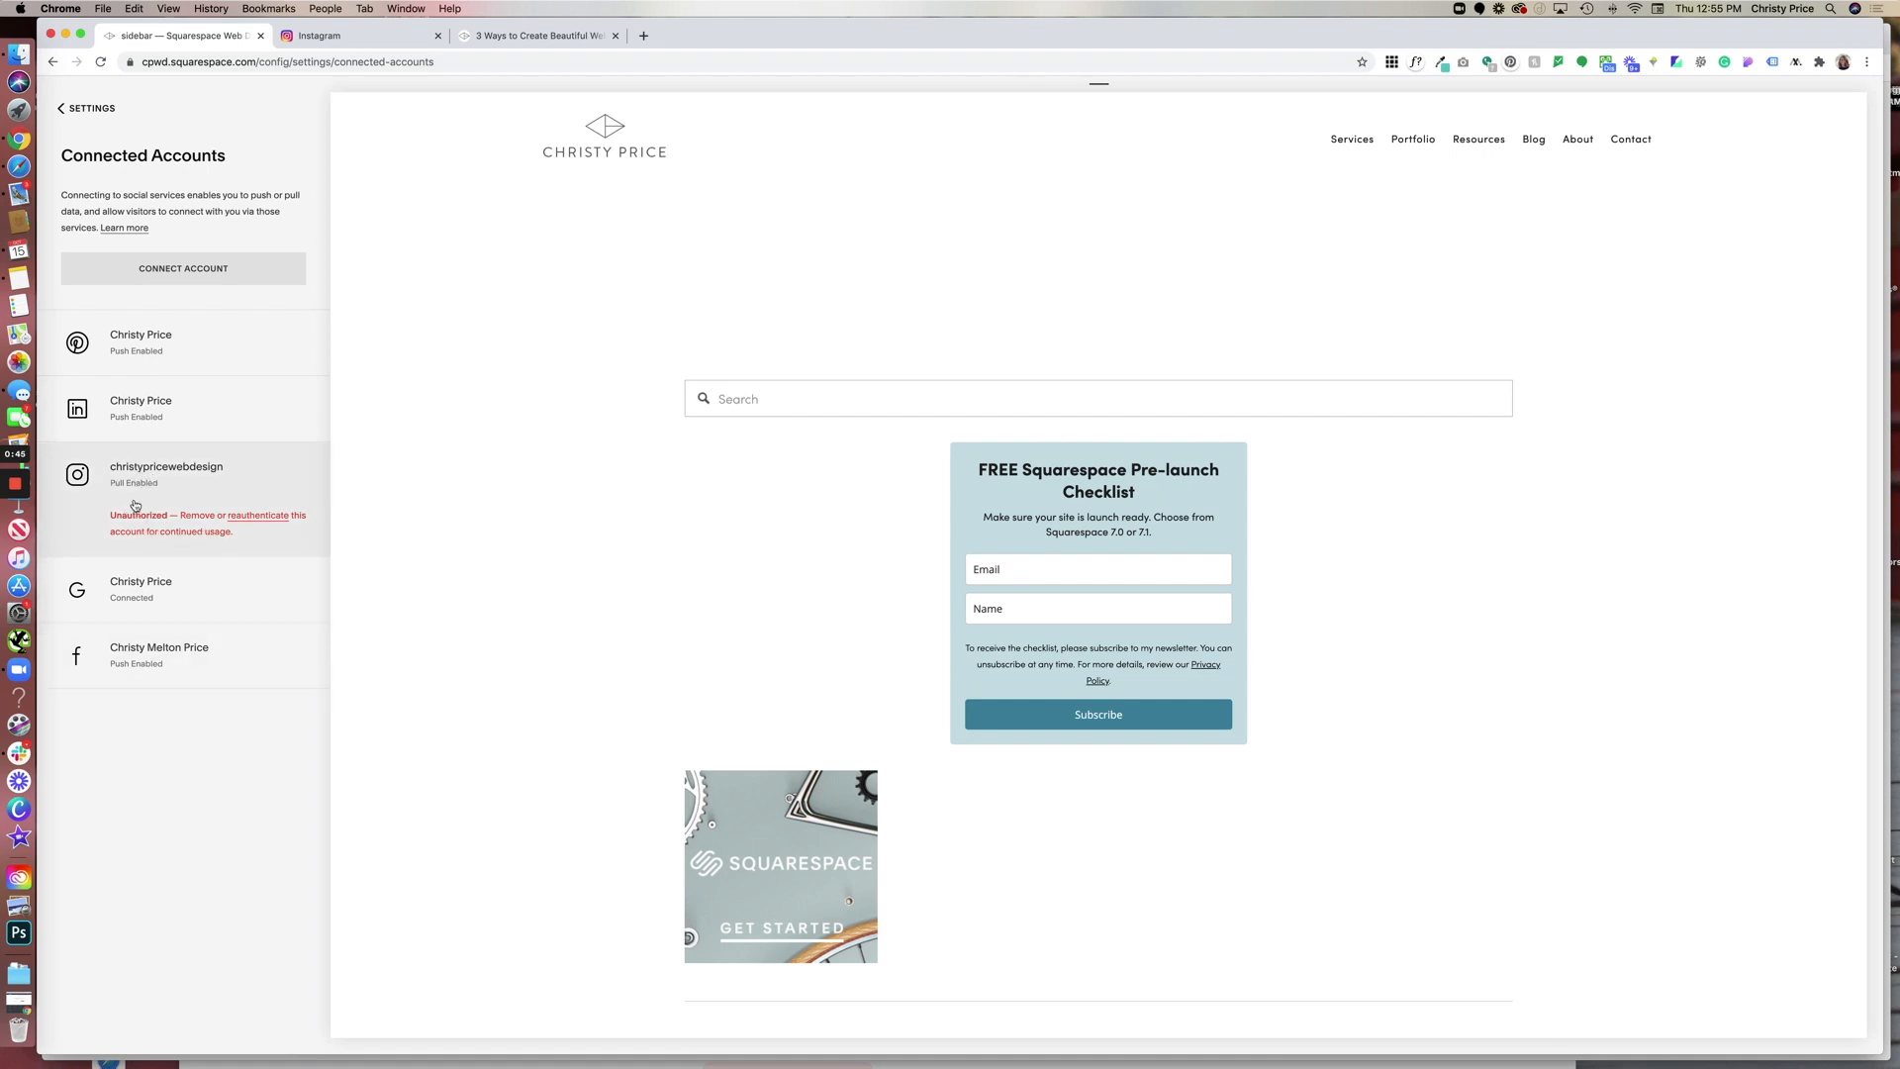
{"action": "mouse_move", "coordinate": [190, 500]}
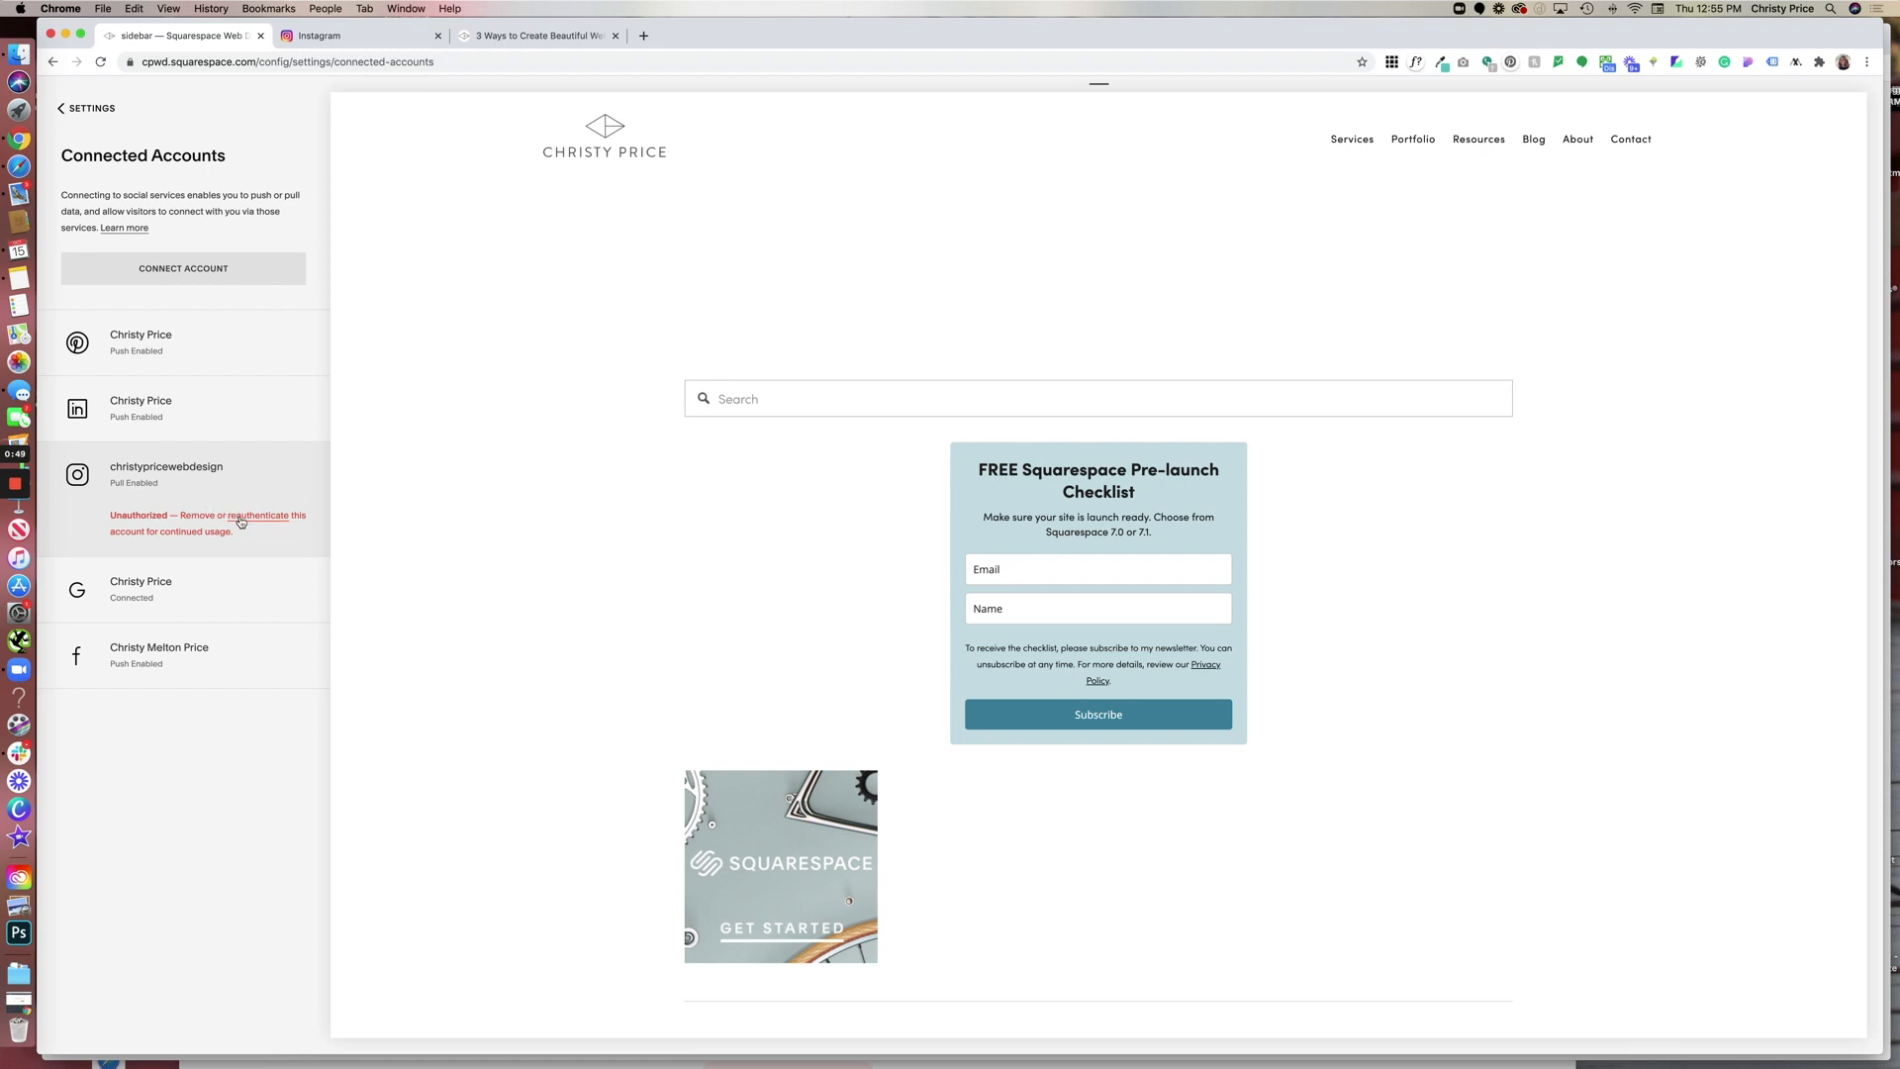
Reauthenticate the unauthorized Instagram account, approving access with the previous settings so it shows Pull Enabled.
{"action": "left_click", "coordinate": [262, 514]}
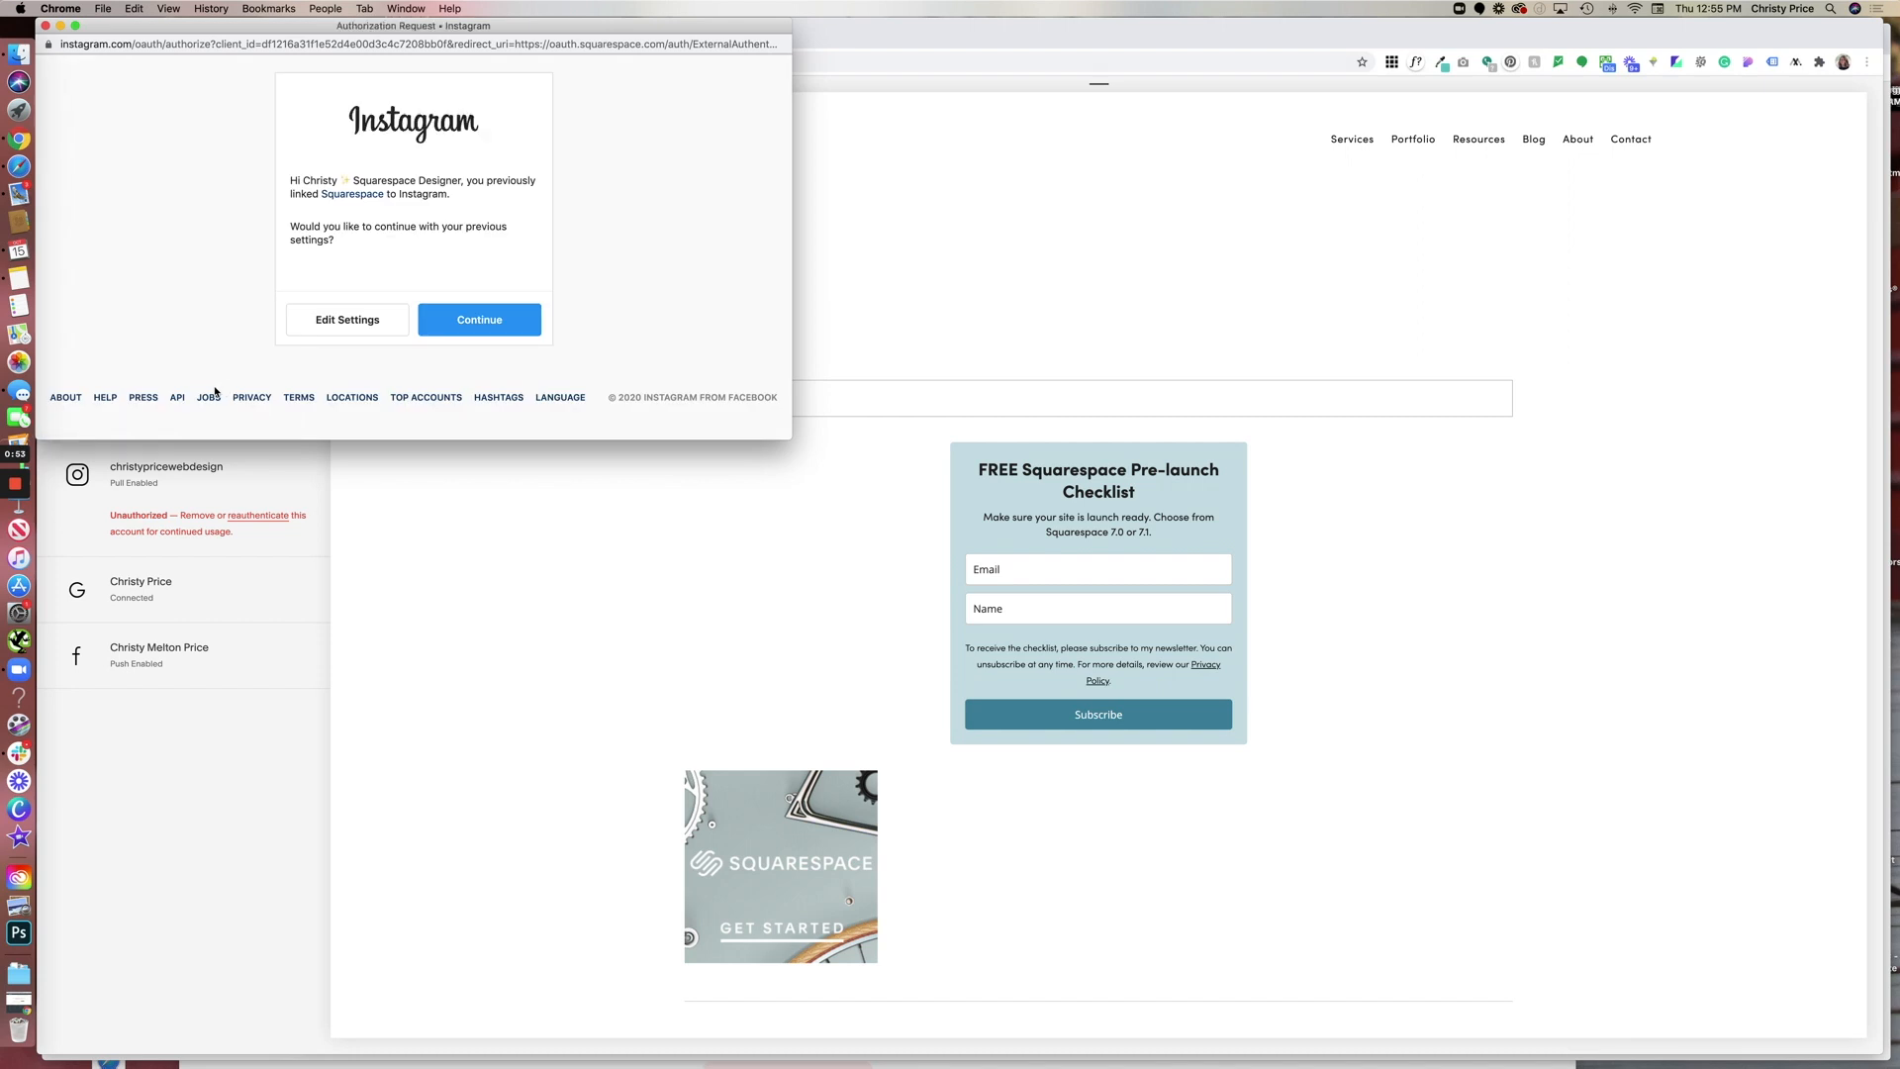
{"action": "mouse_move", "coordinate": [382, 178]}
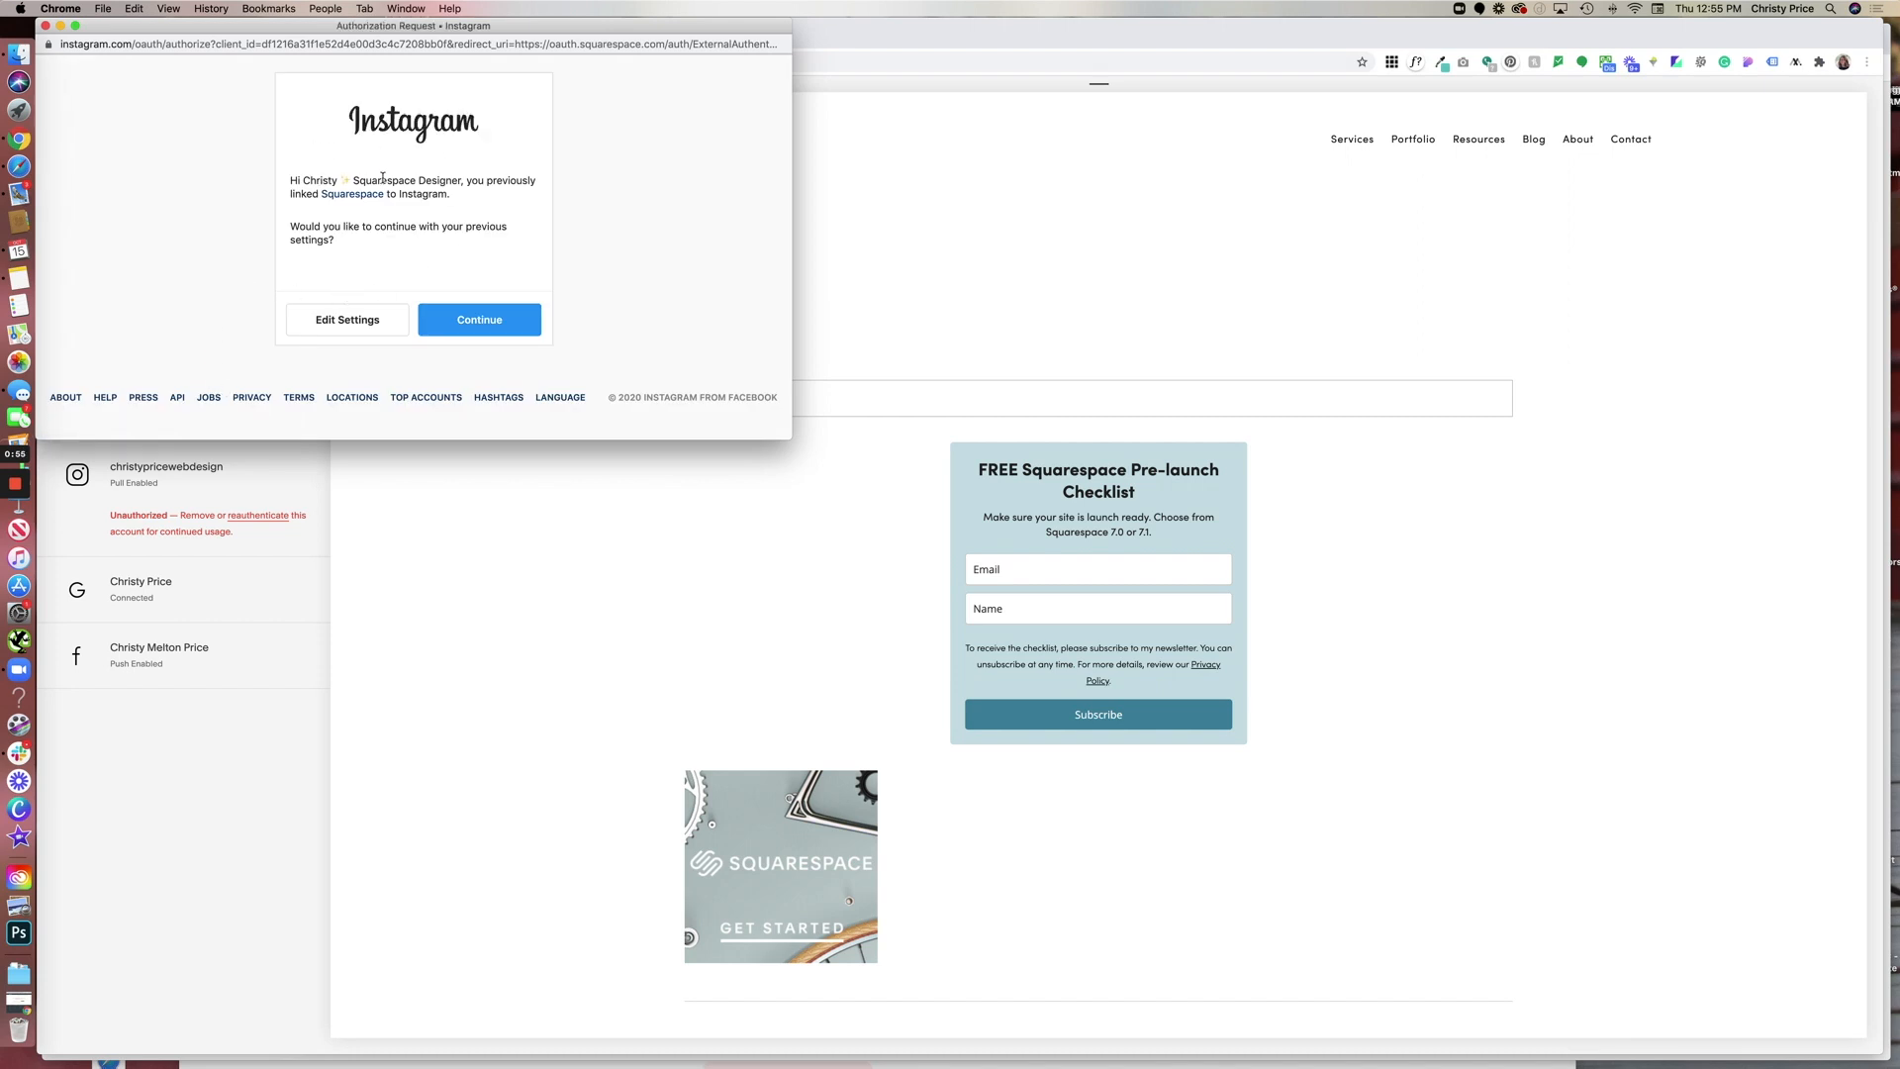
{"action": "mouse_move", "coordinate": [566, 333]}
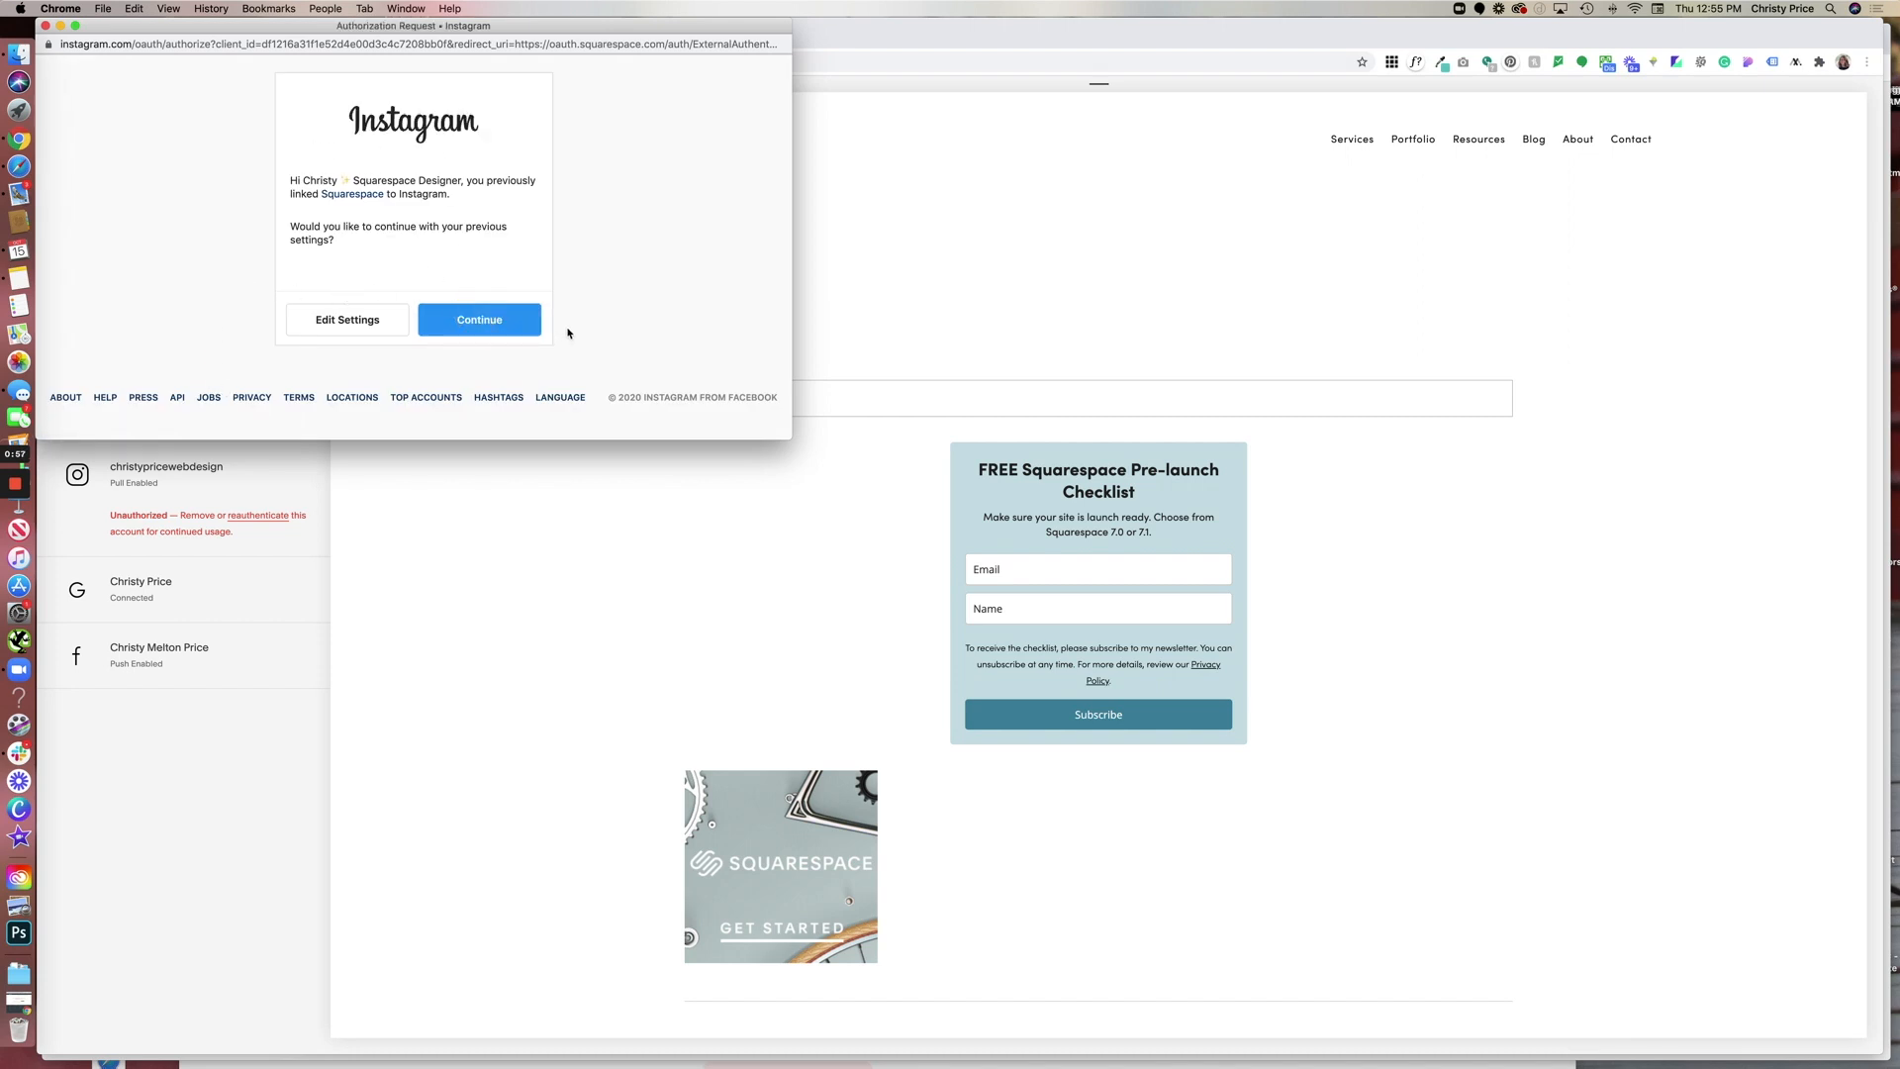
{"action": "left_click", "coordinate": [479, 318]}
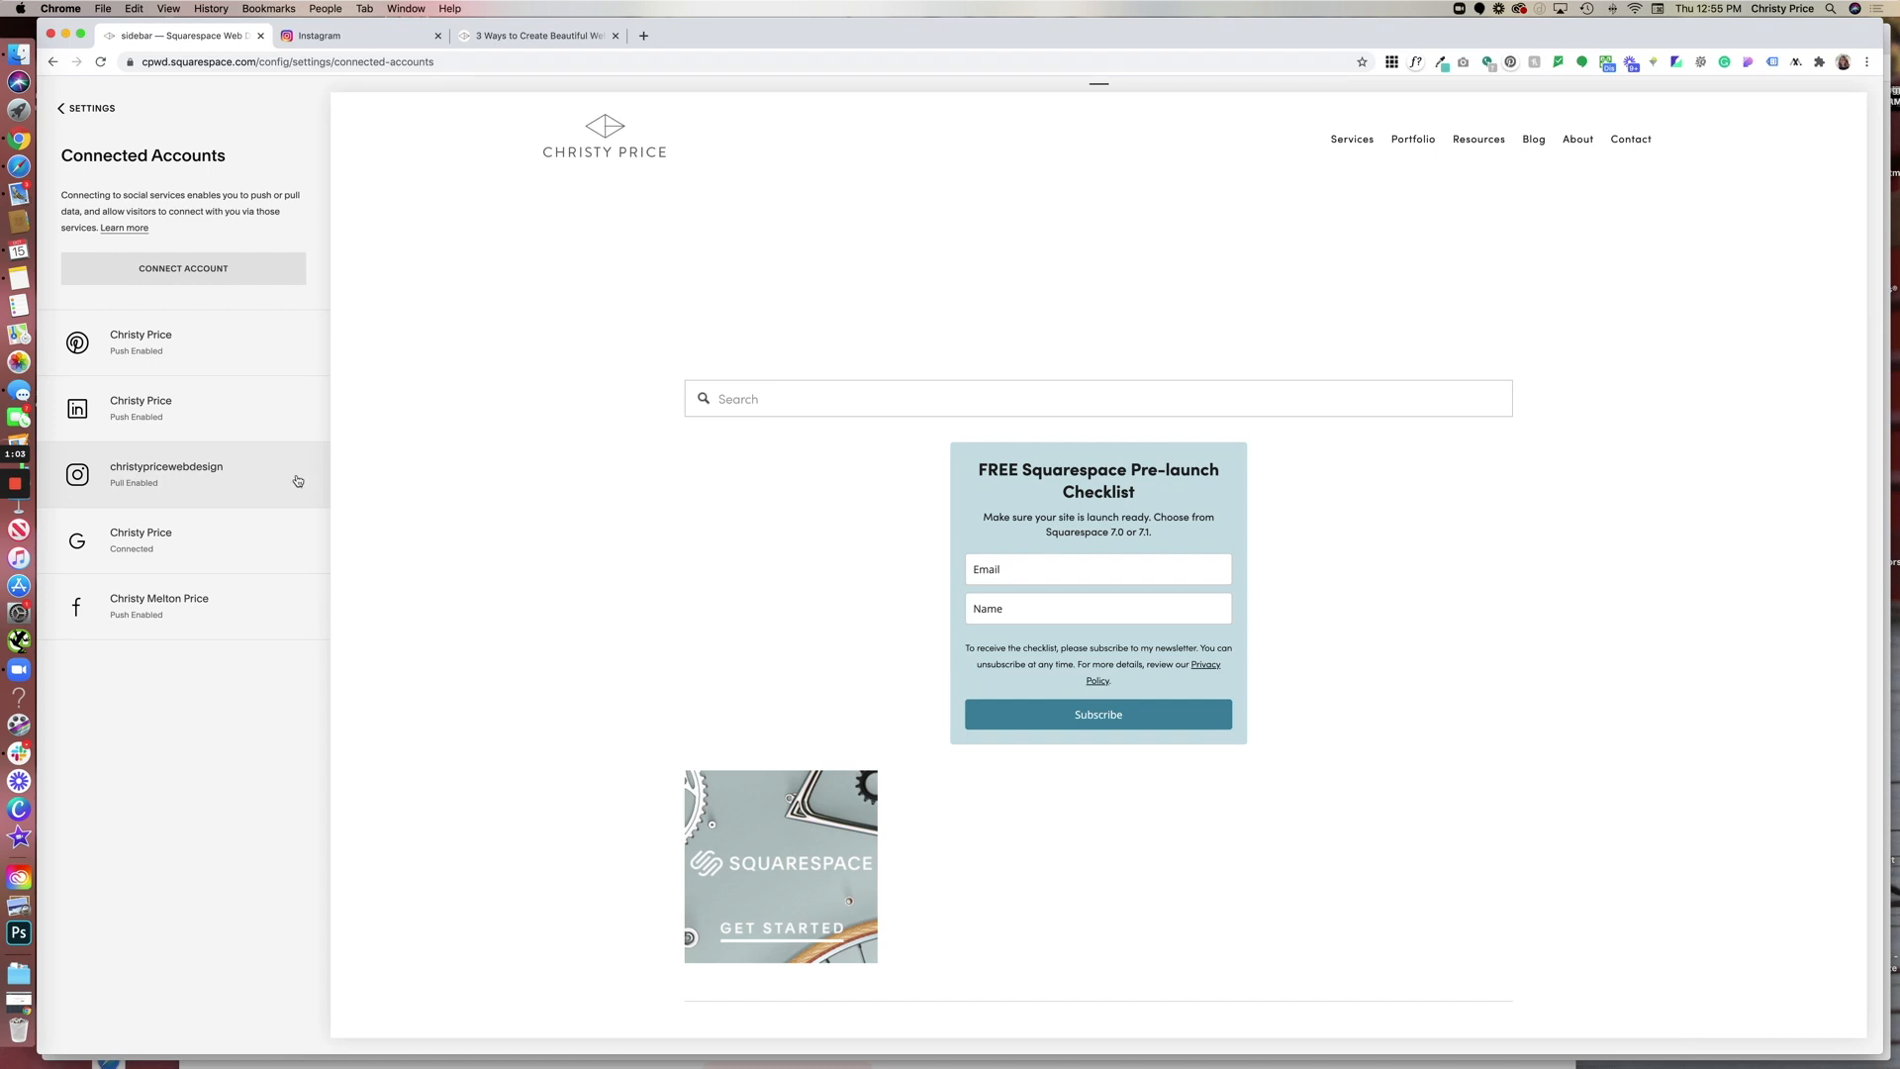
Reset the connected Instagram account's downloaded data from its Instagram Settings dialog.
{"action": "scroll", "scroll_direction": "down", "scroll_amount": 3}
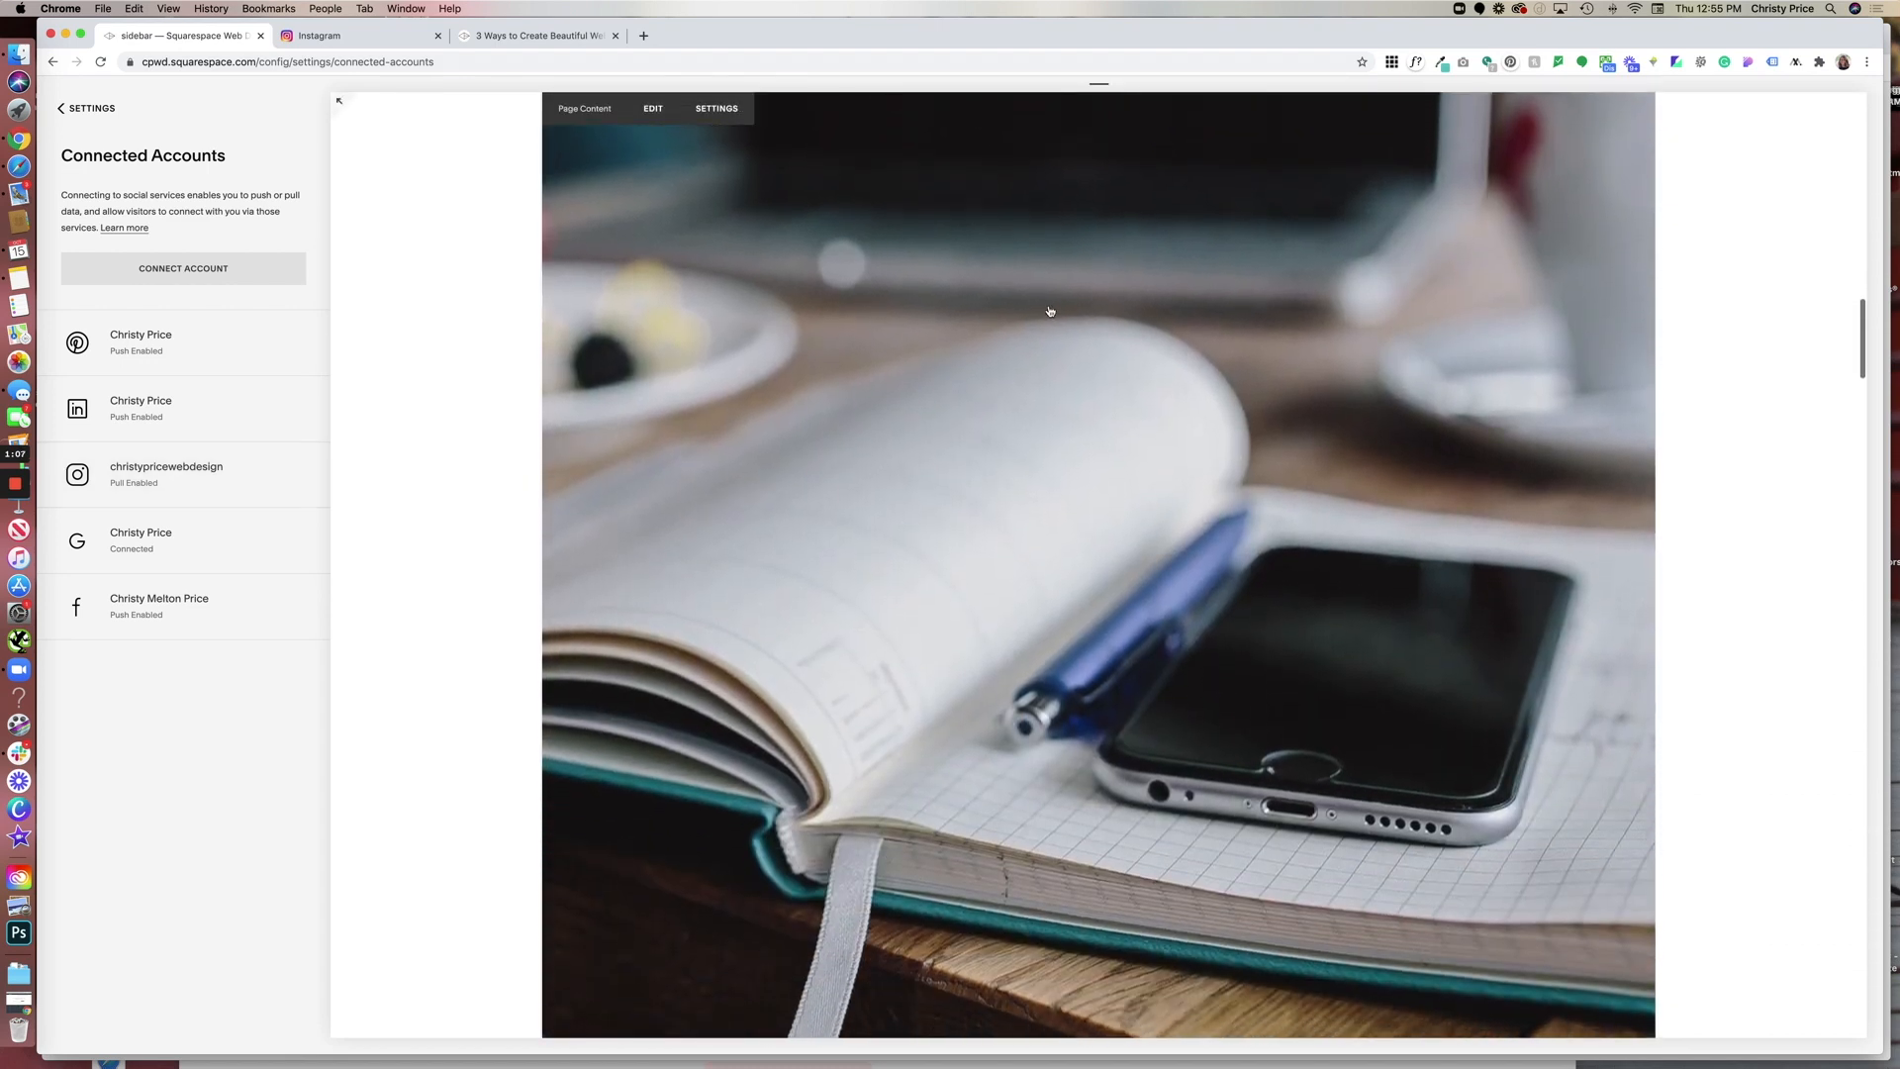
{"action": "scroll", "scroll_direction": "down", "scroll_amount": 3}
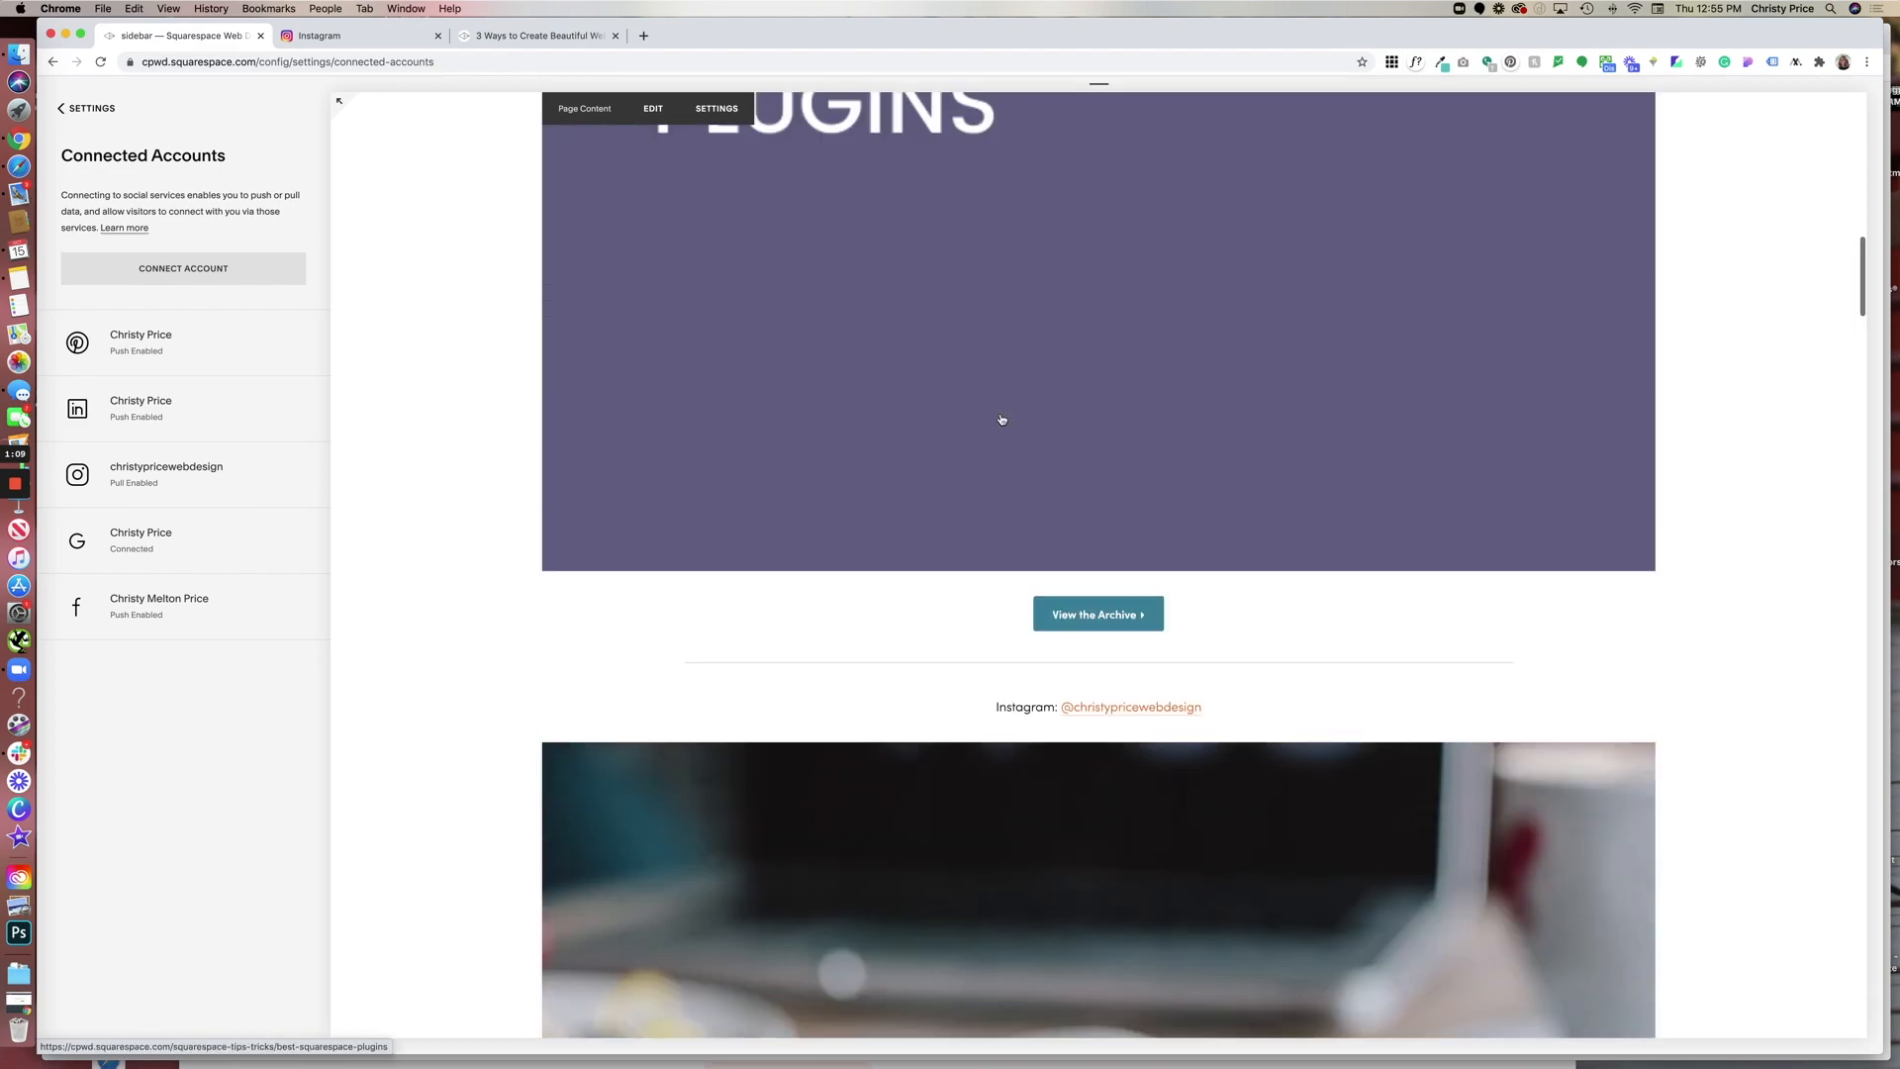
{"action": "scroll", "scroll_direction": "down", "scroll_amount": 3}
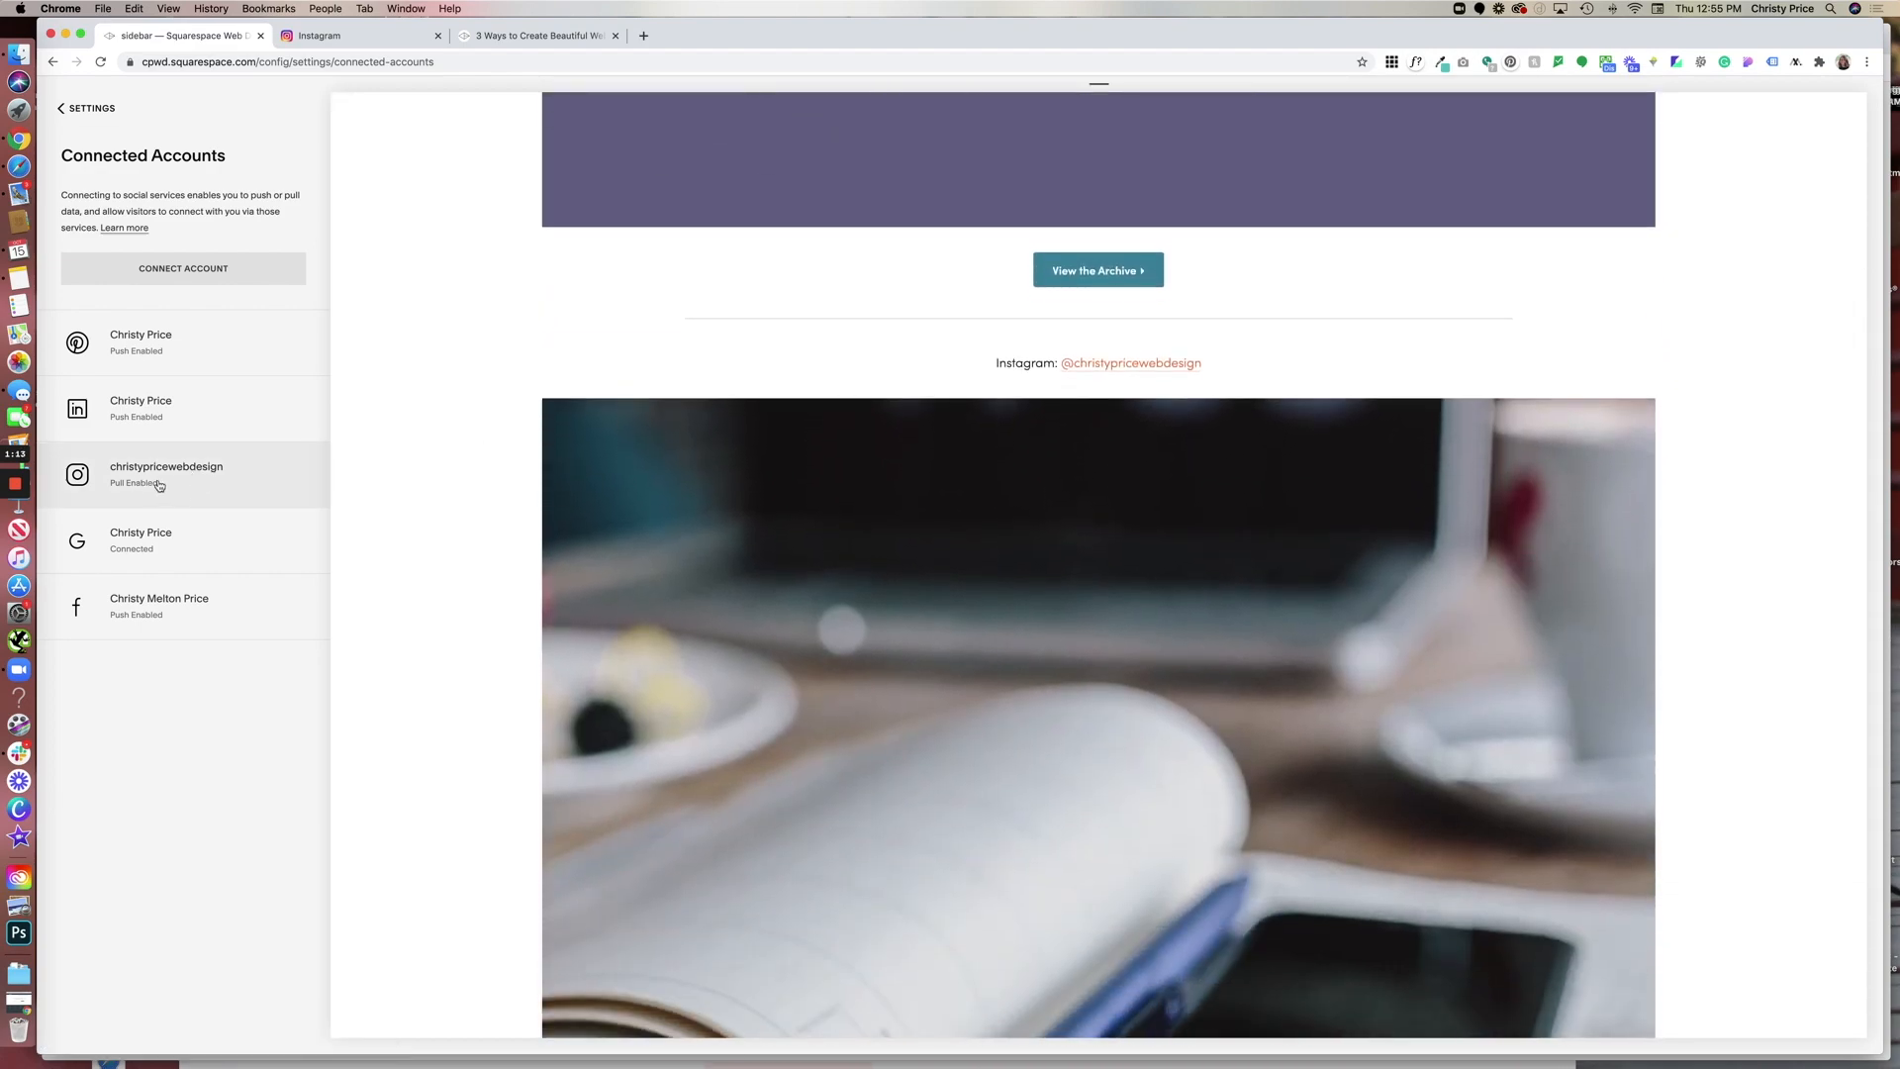
{"action": "left_click", "coordinate": [166, 473]}
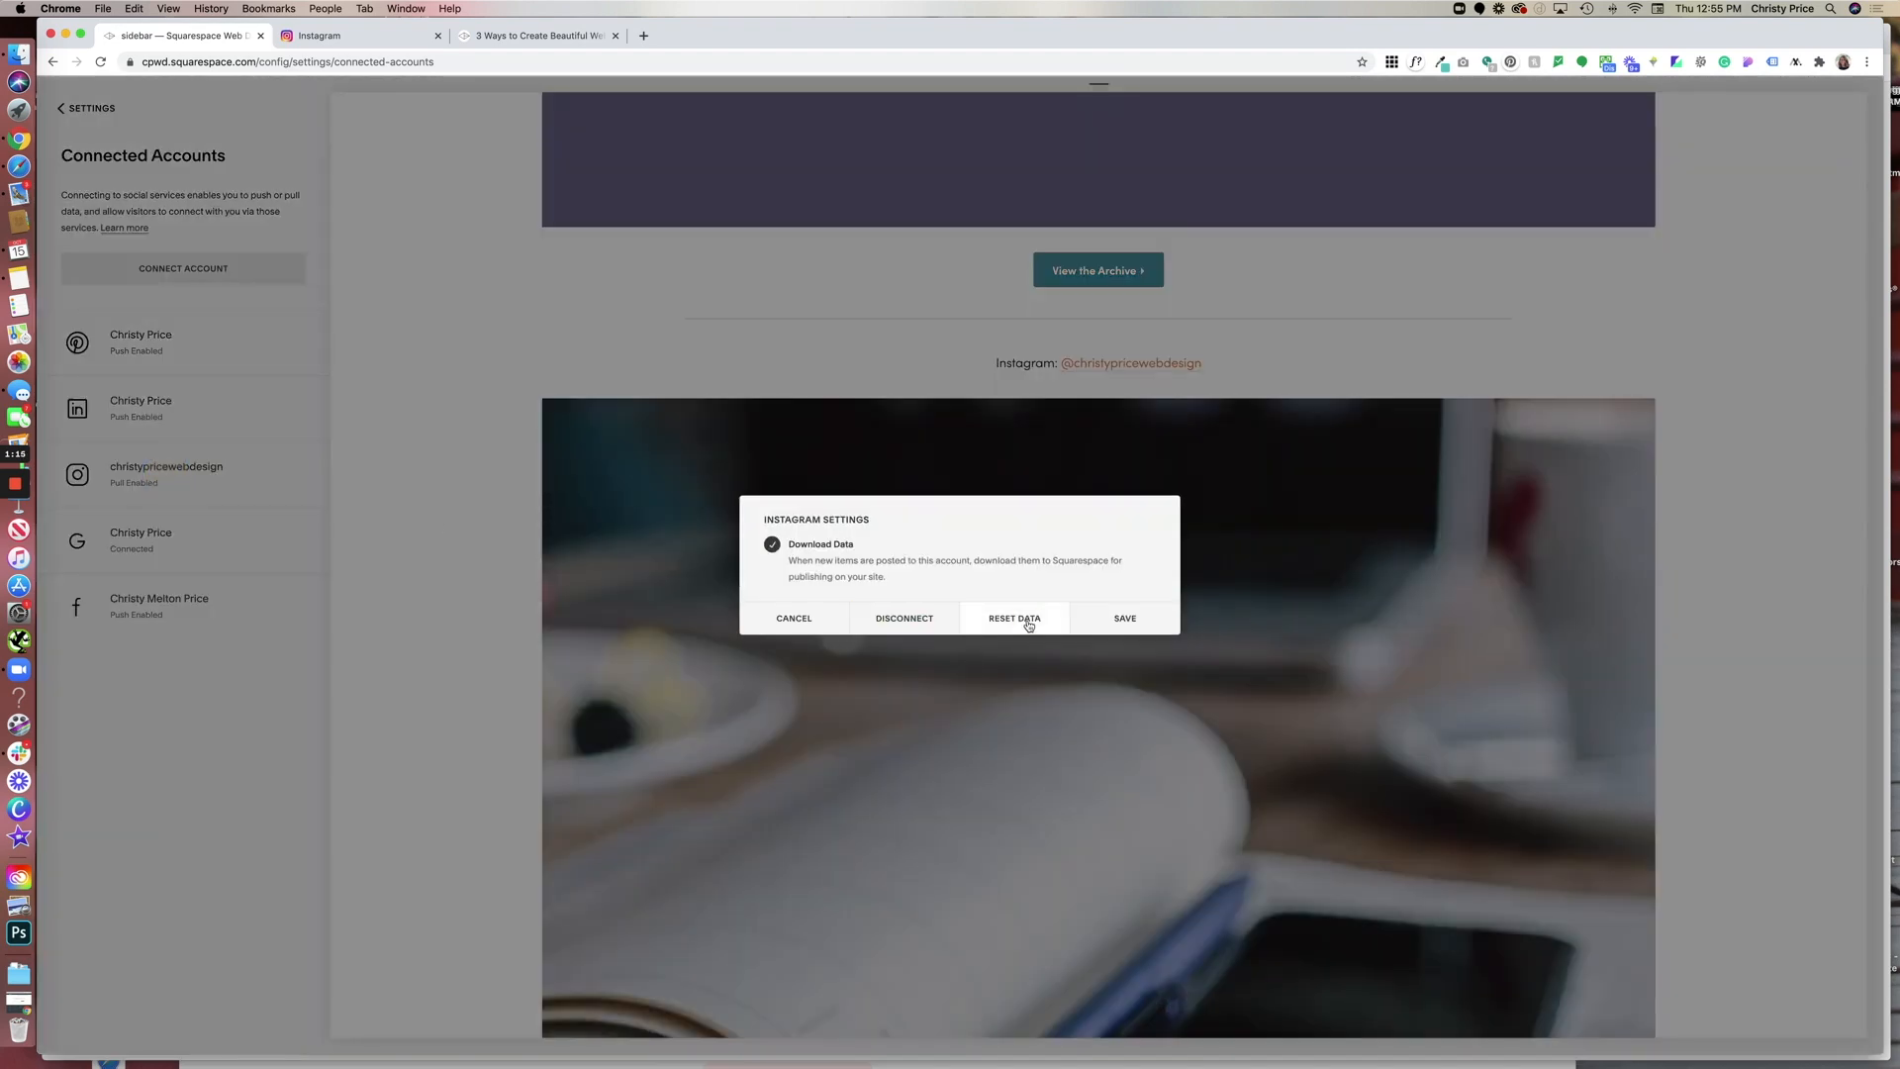
{"action": "left_click", "coordinate": [1014, 617]}
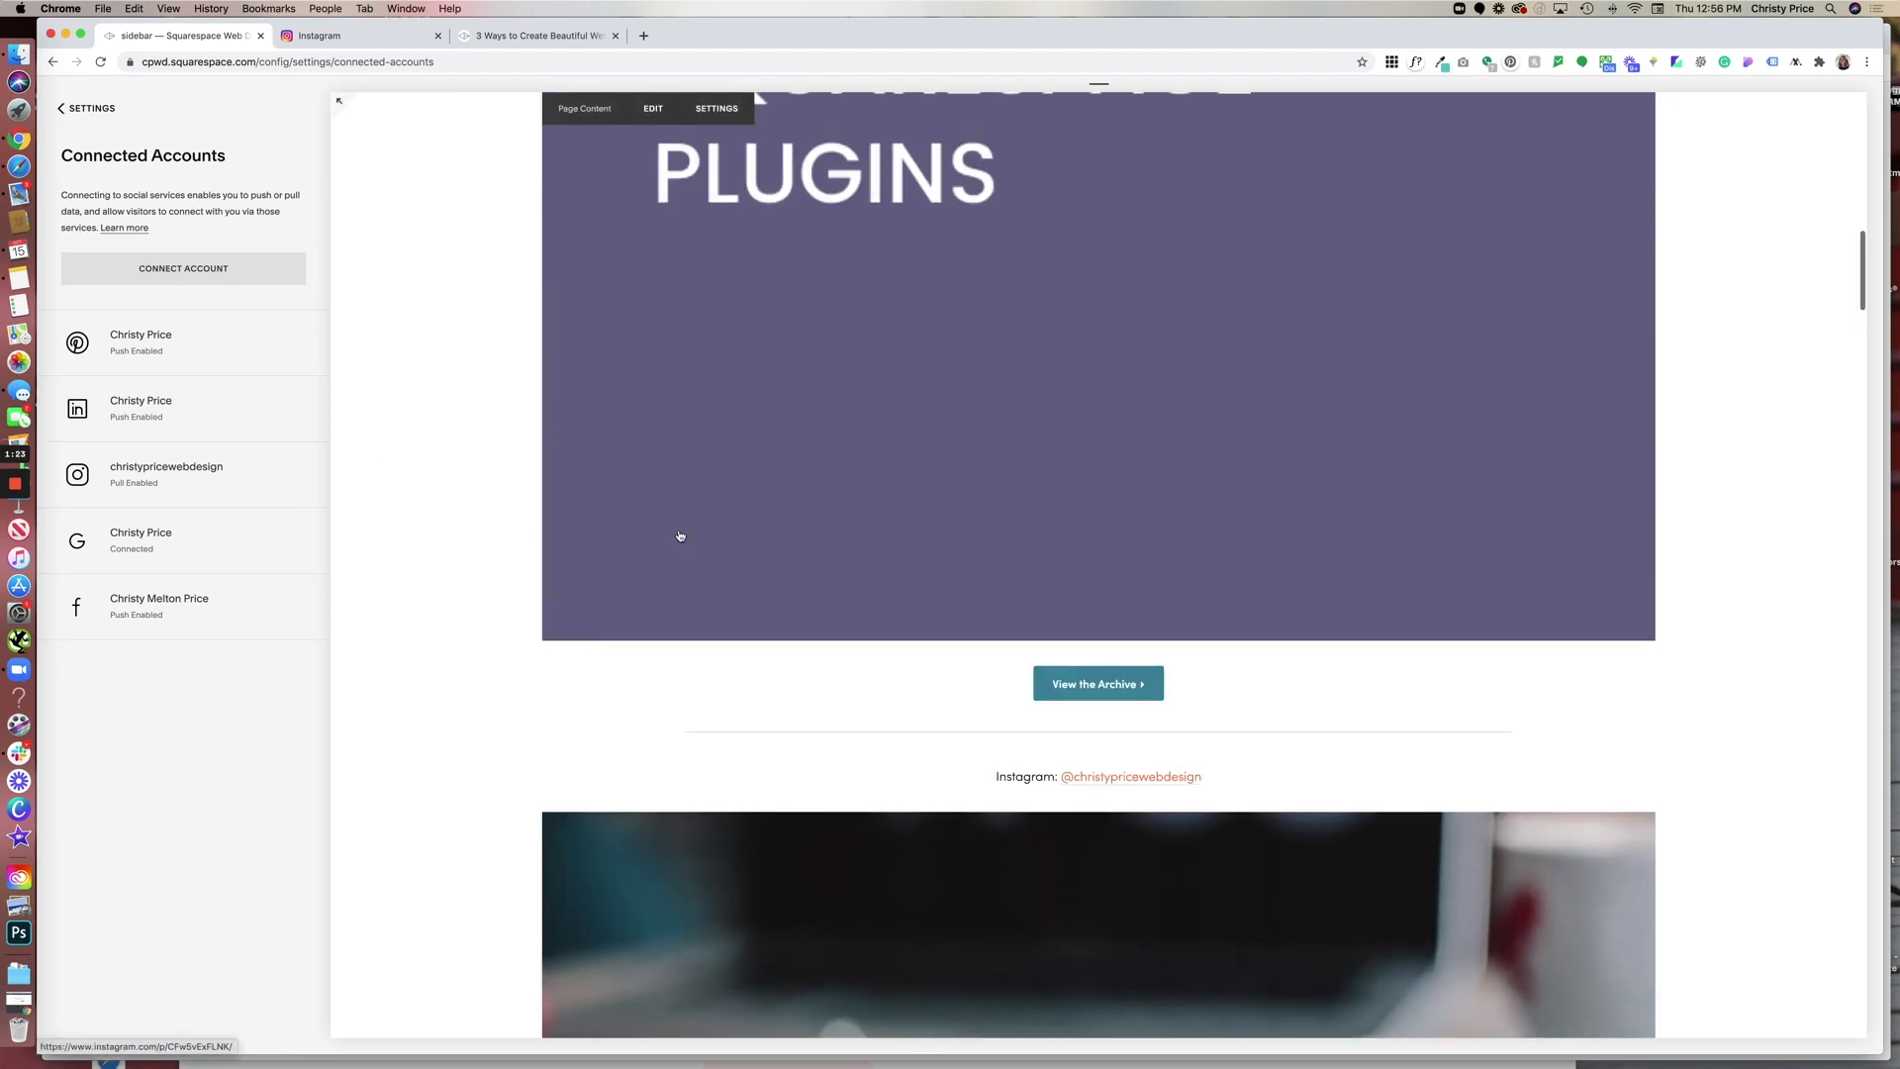
Scroll down the editable sidebar content to the Instagram block, now showing the newest dog photo.
{"action": "scroll", "scroll_direction": "down", "scroll_amount": 3}
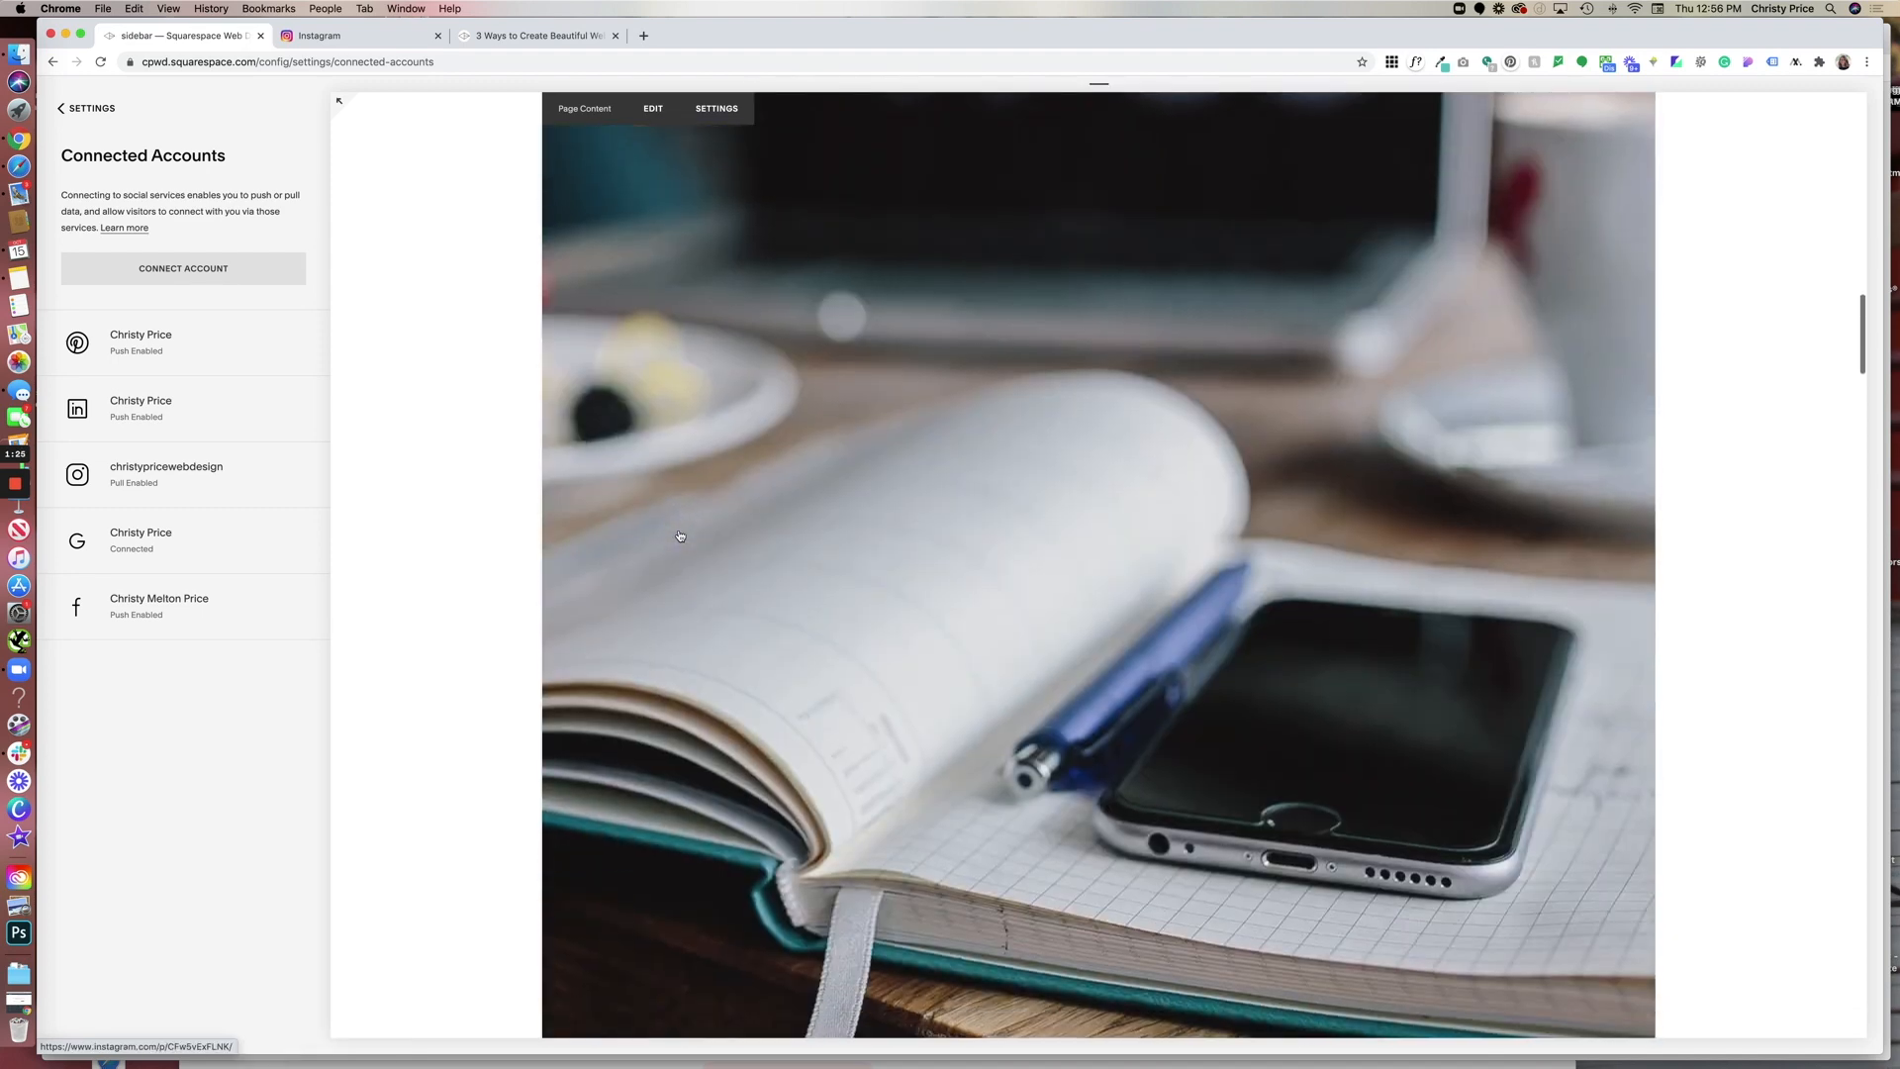
{"action": "scroll", "scroll_direction": "down", "scroll_amount": 3}
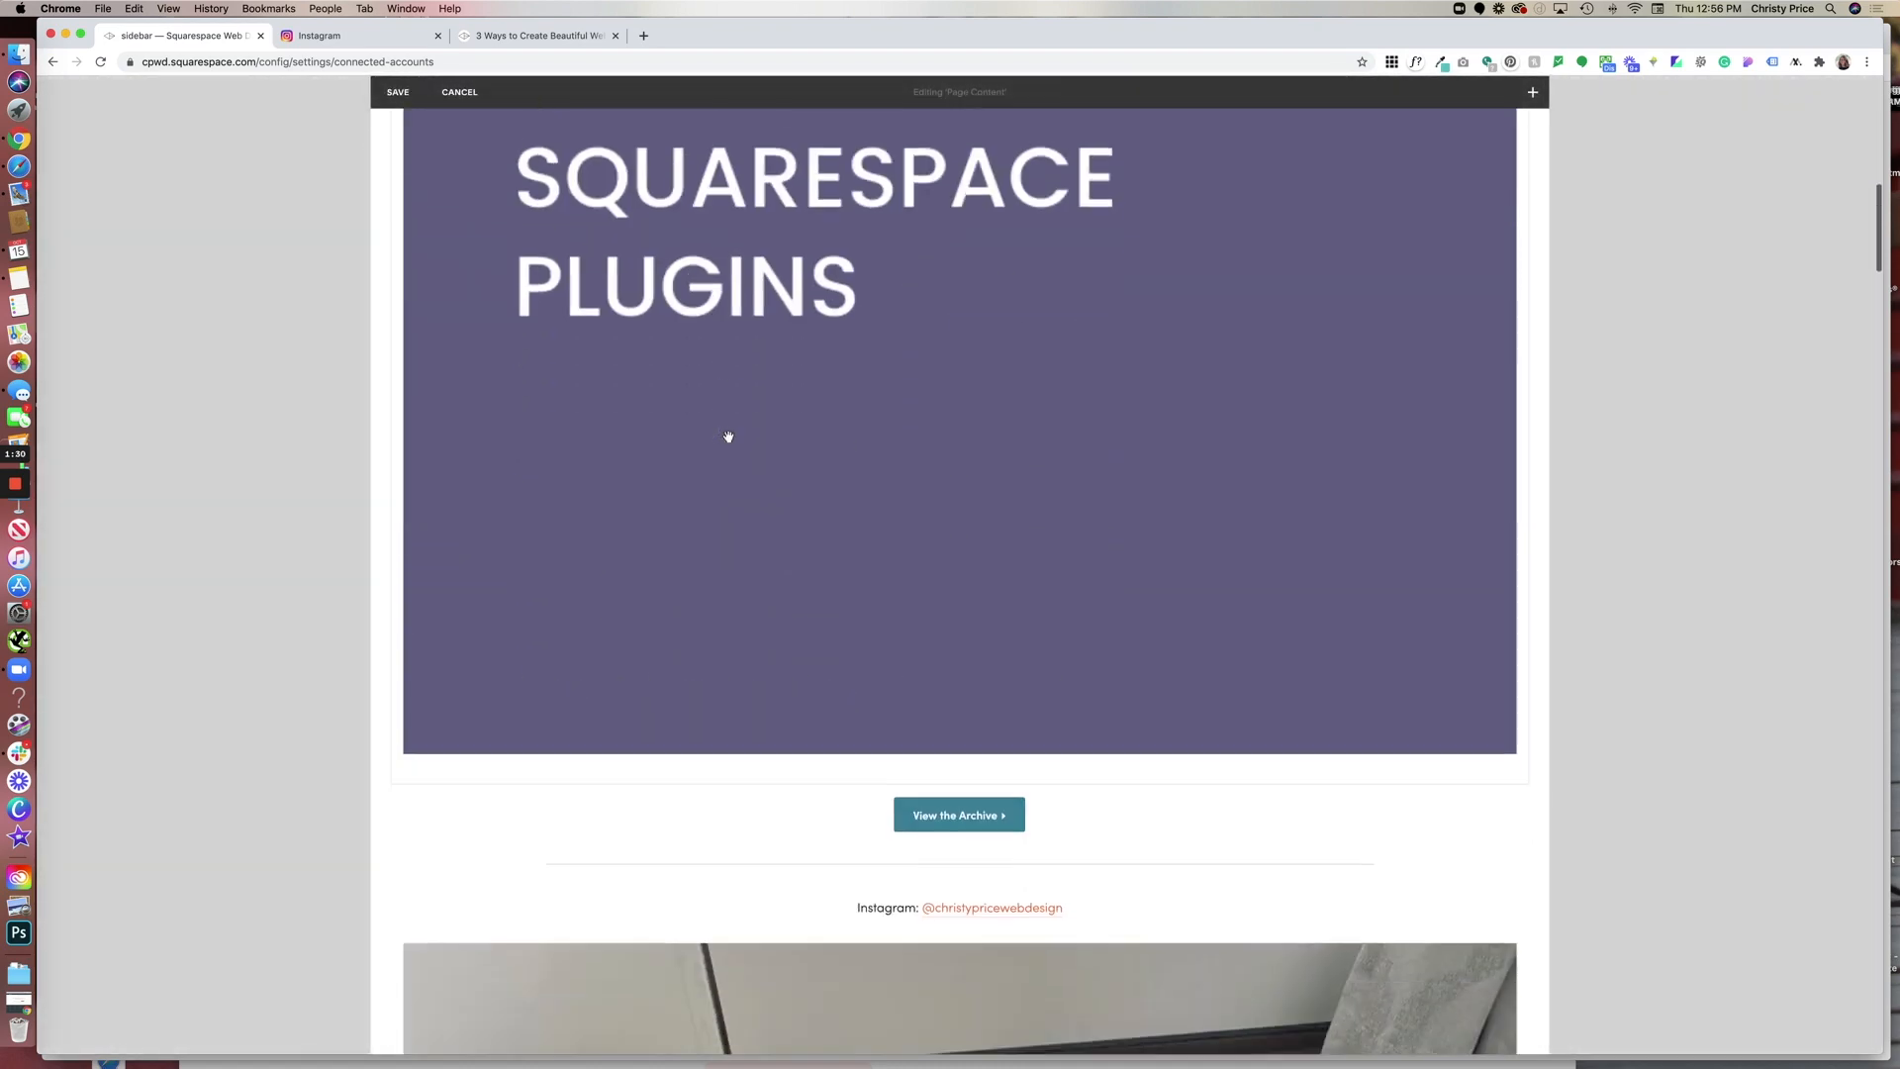
{"action": "scroll", "scroll_direction": "down", "scroll_amount": 3}
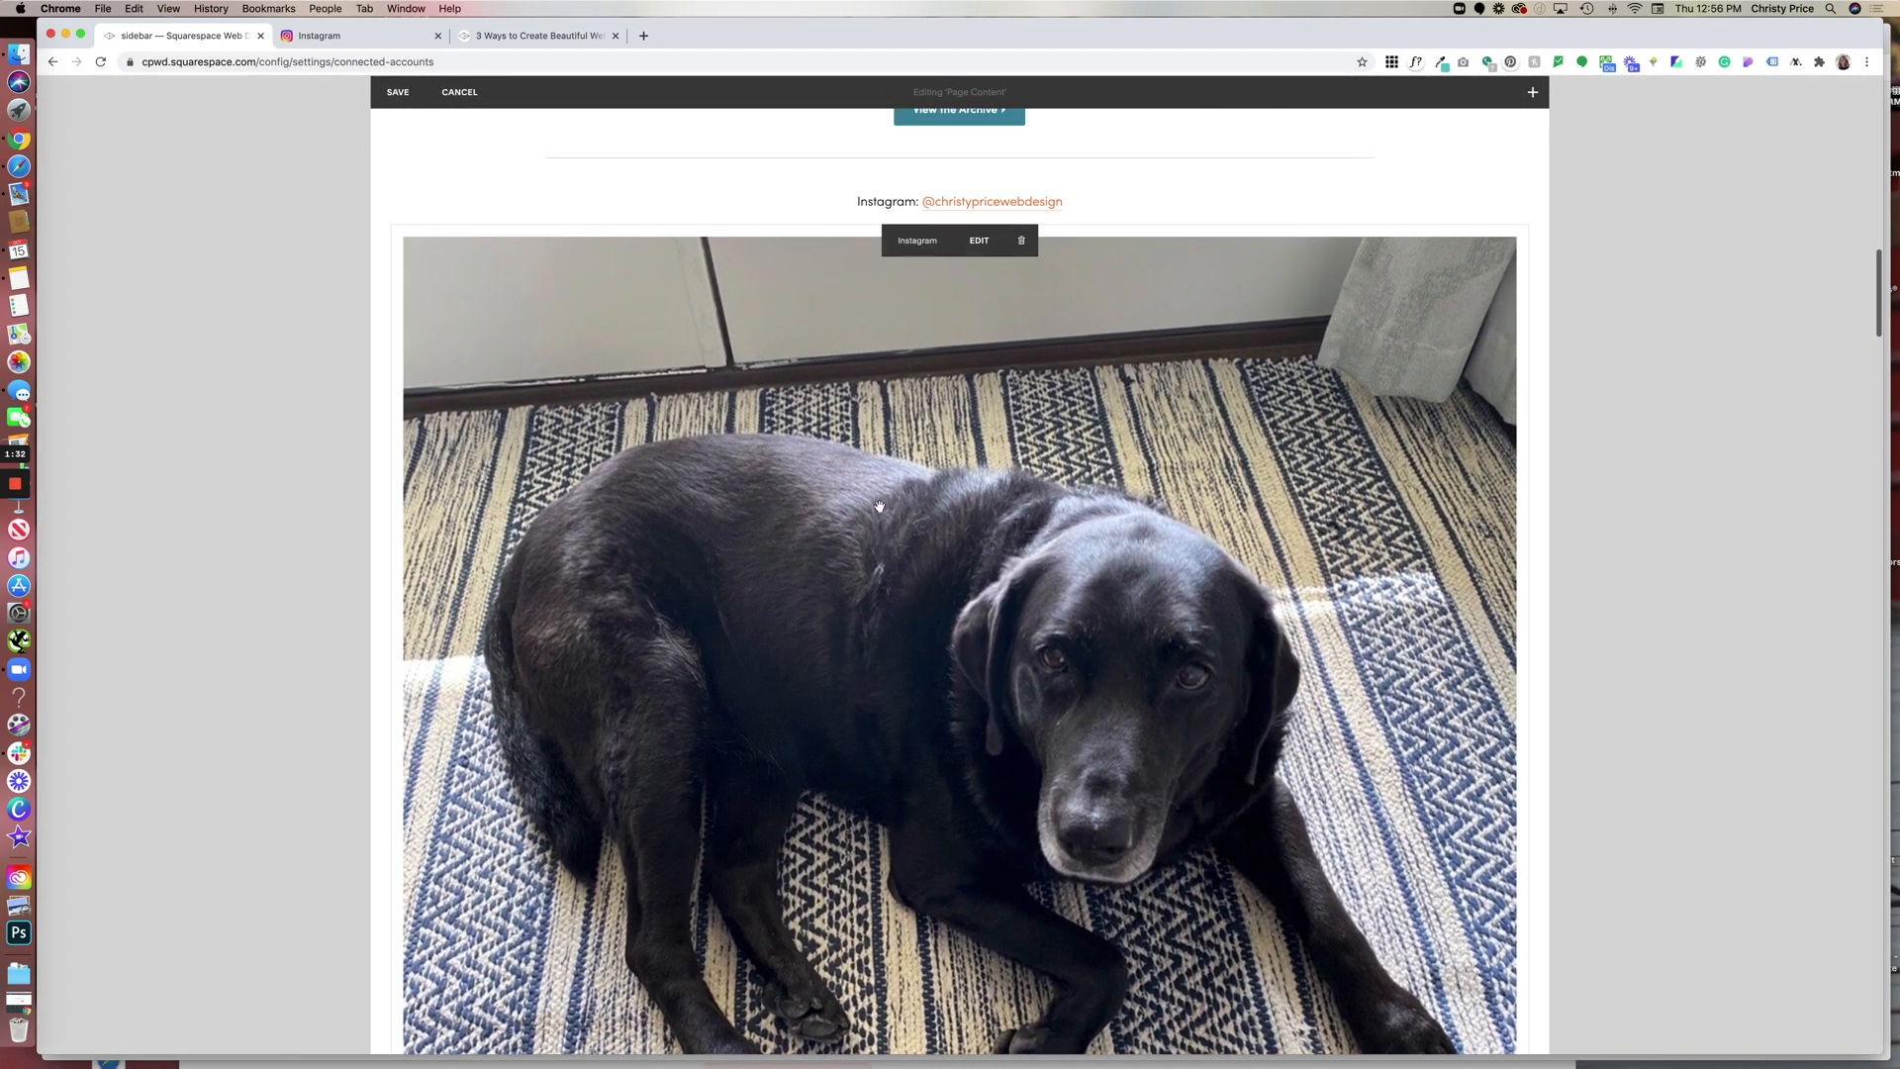
{"action": "scroll", "scroll_direction": "down", "scroll_amount": 3}
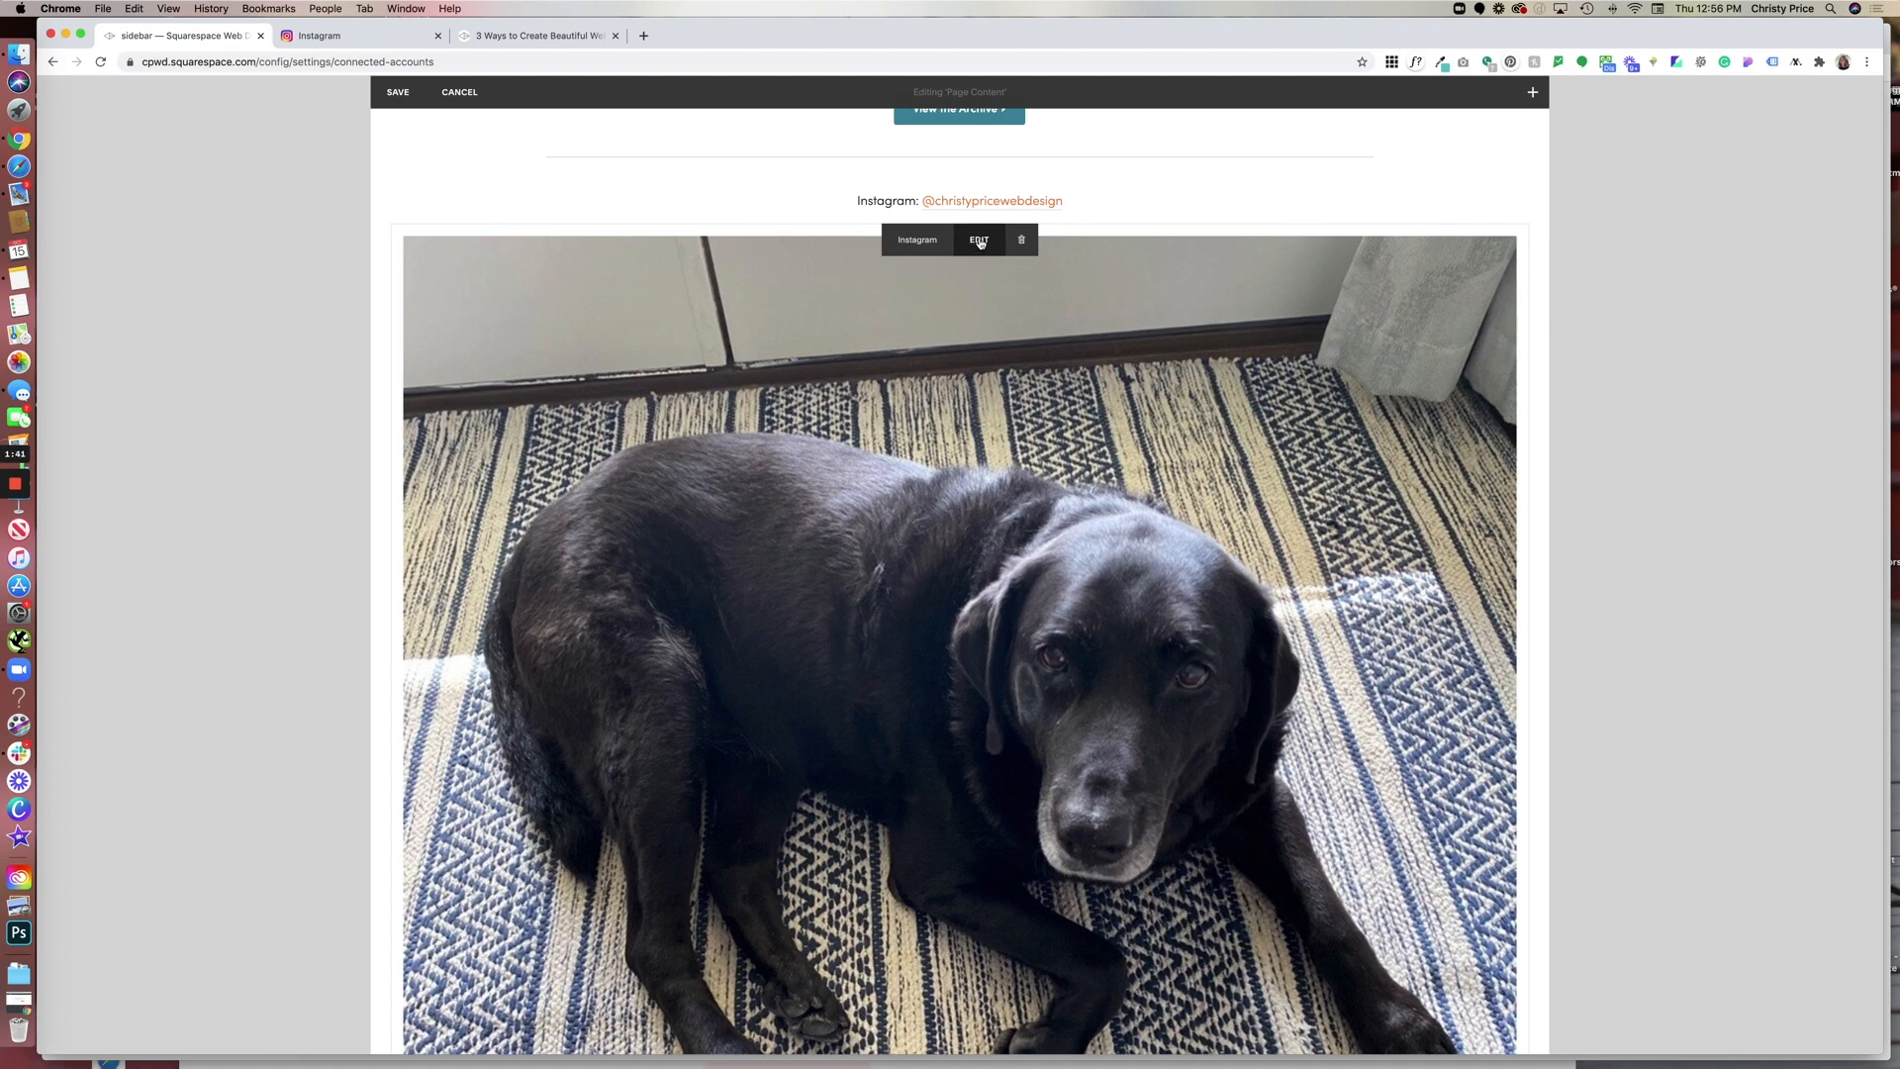
Reselect the Instagram block's Connected Account and apply it so the feed sync succeeds.
{"action": "left_click", "coordinate": [978, 239]}
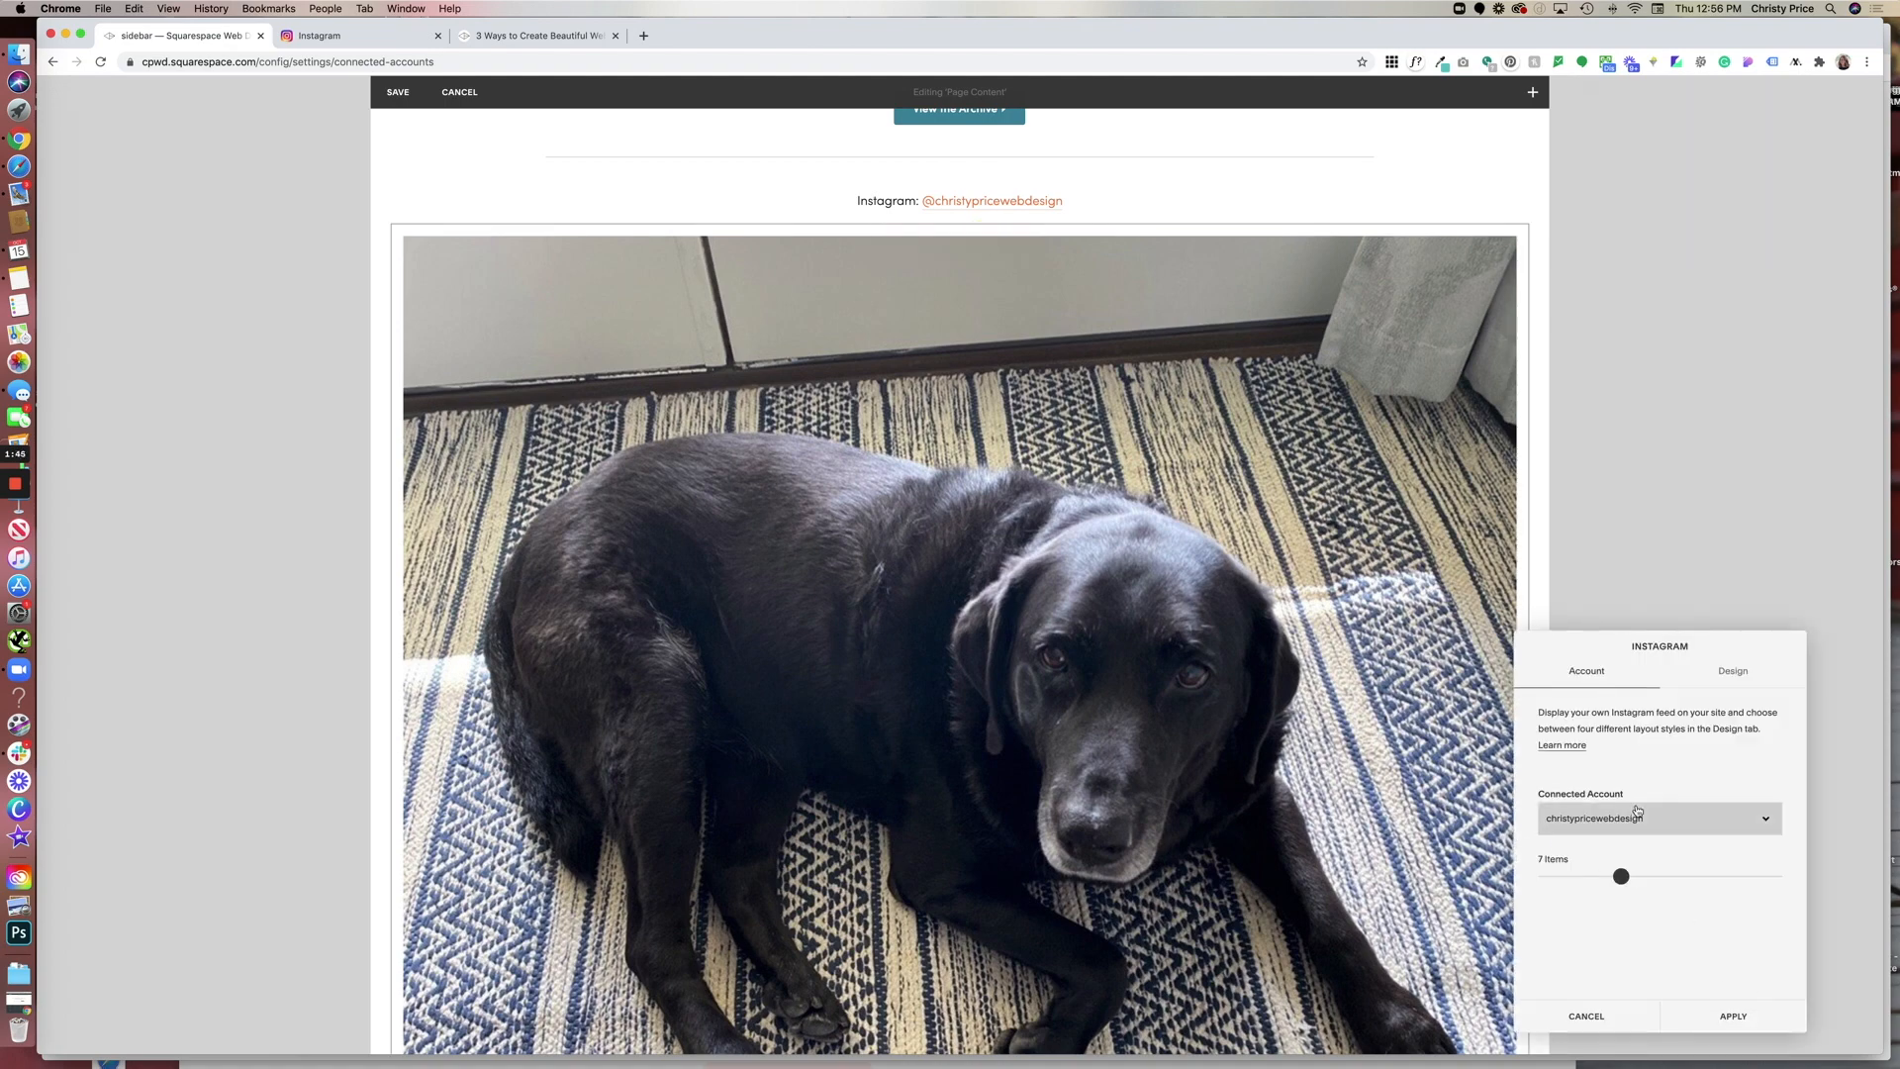
{"action": "left_click", "coordinate": [1657, 817]}
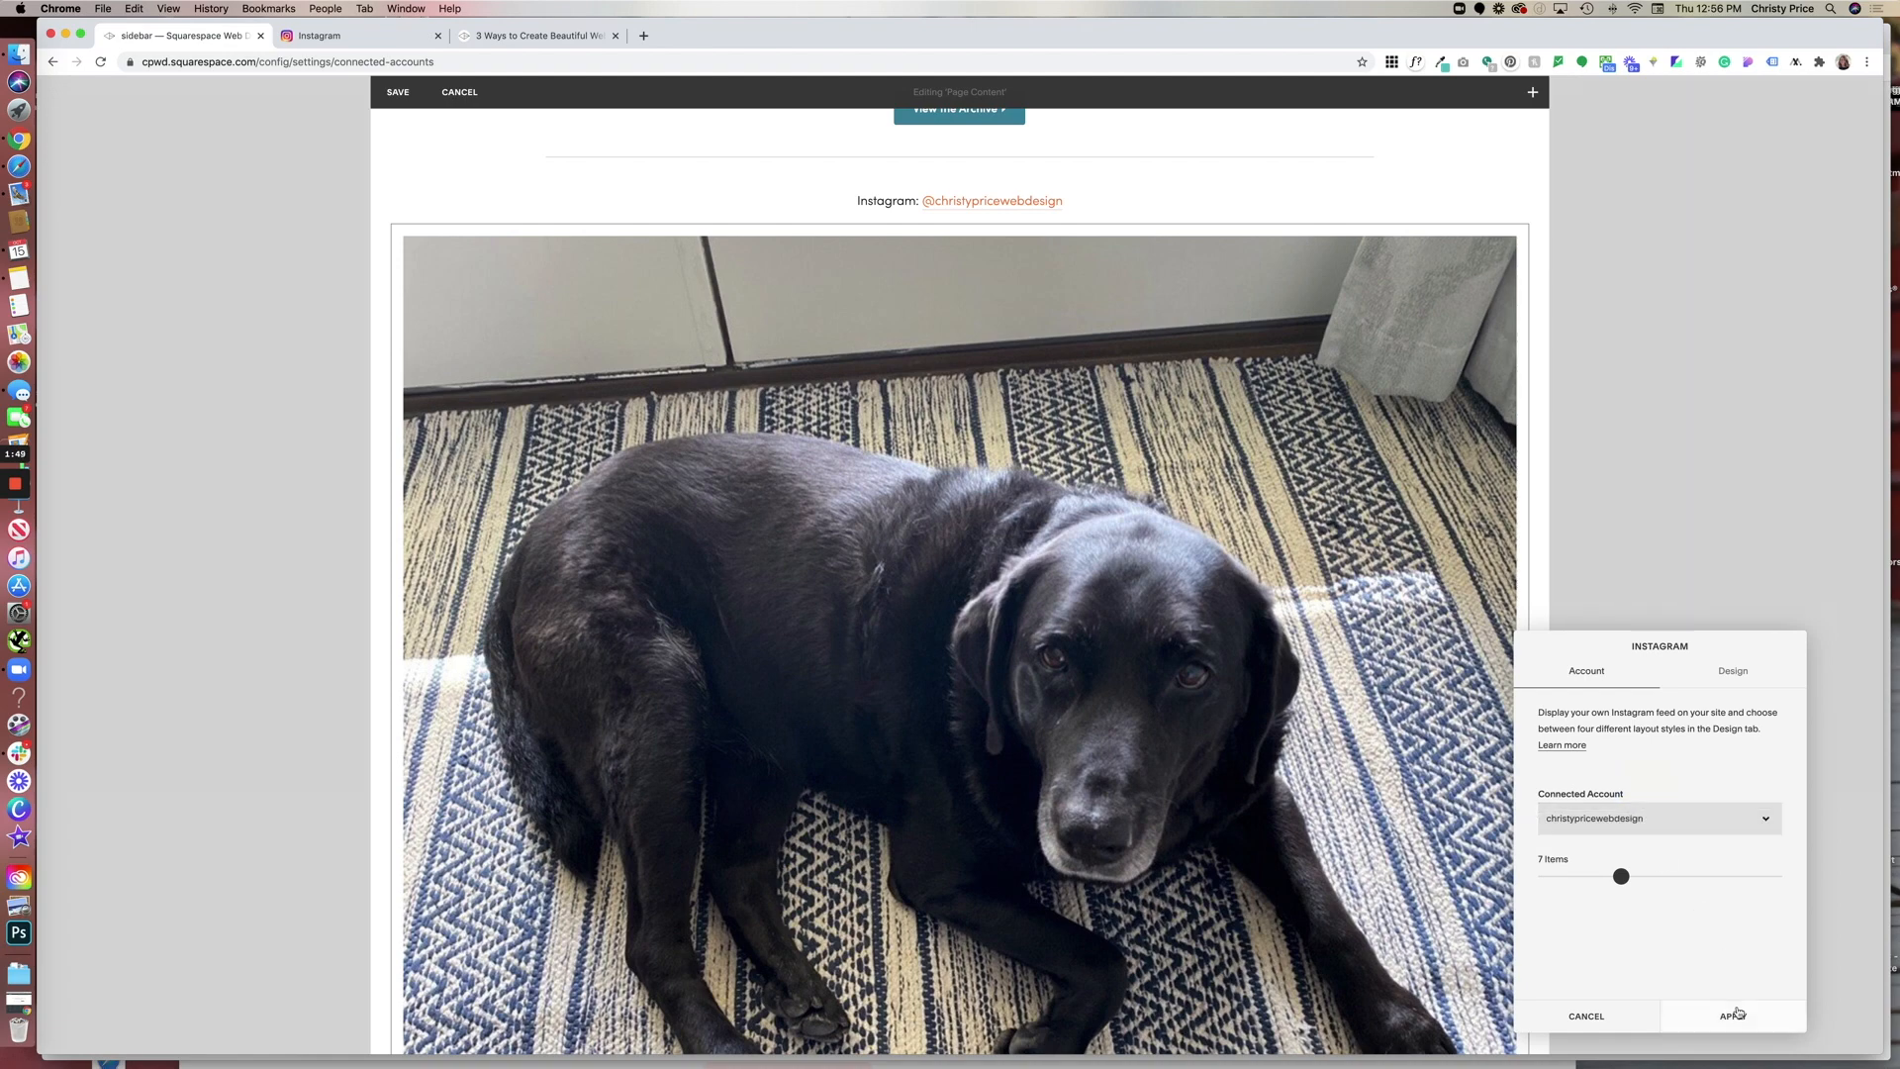
{"action": "left_click", "coordinate": [1734, 1016]}
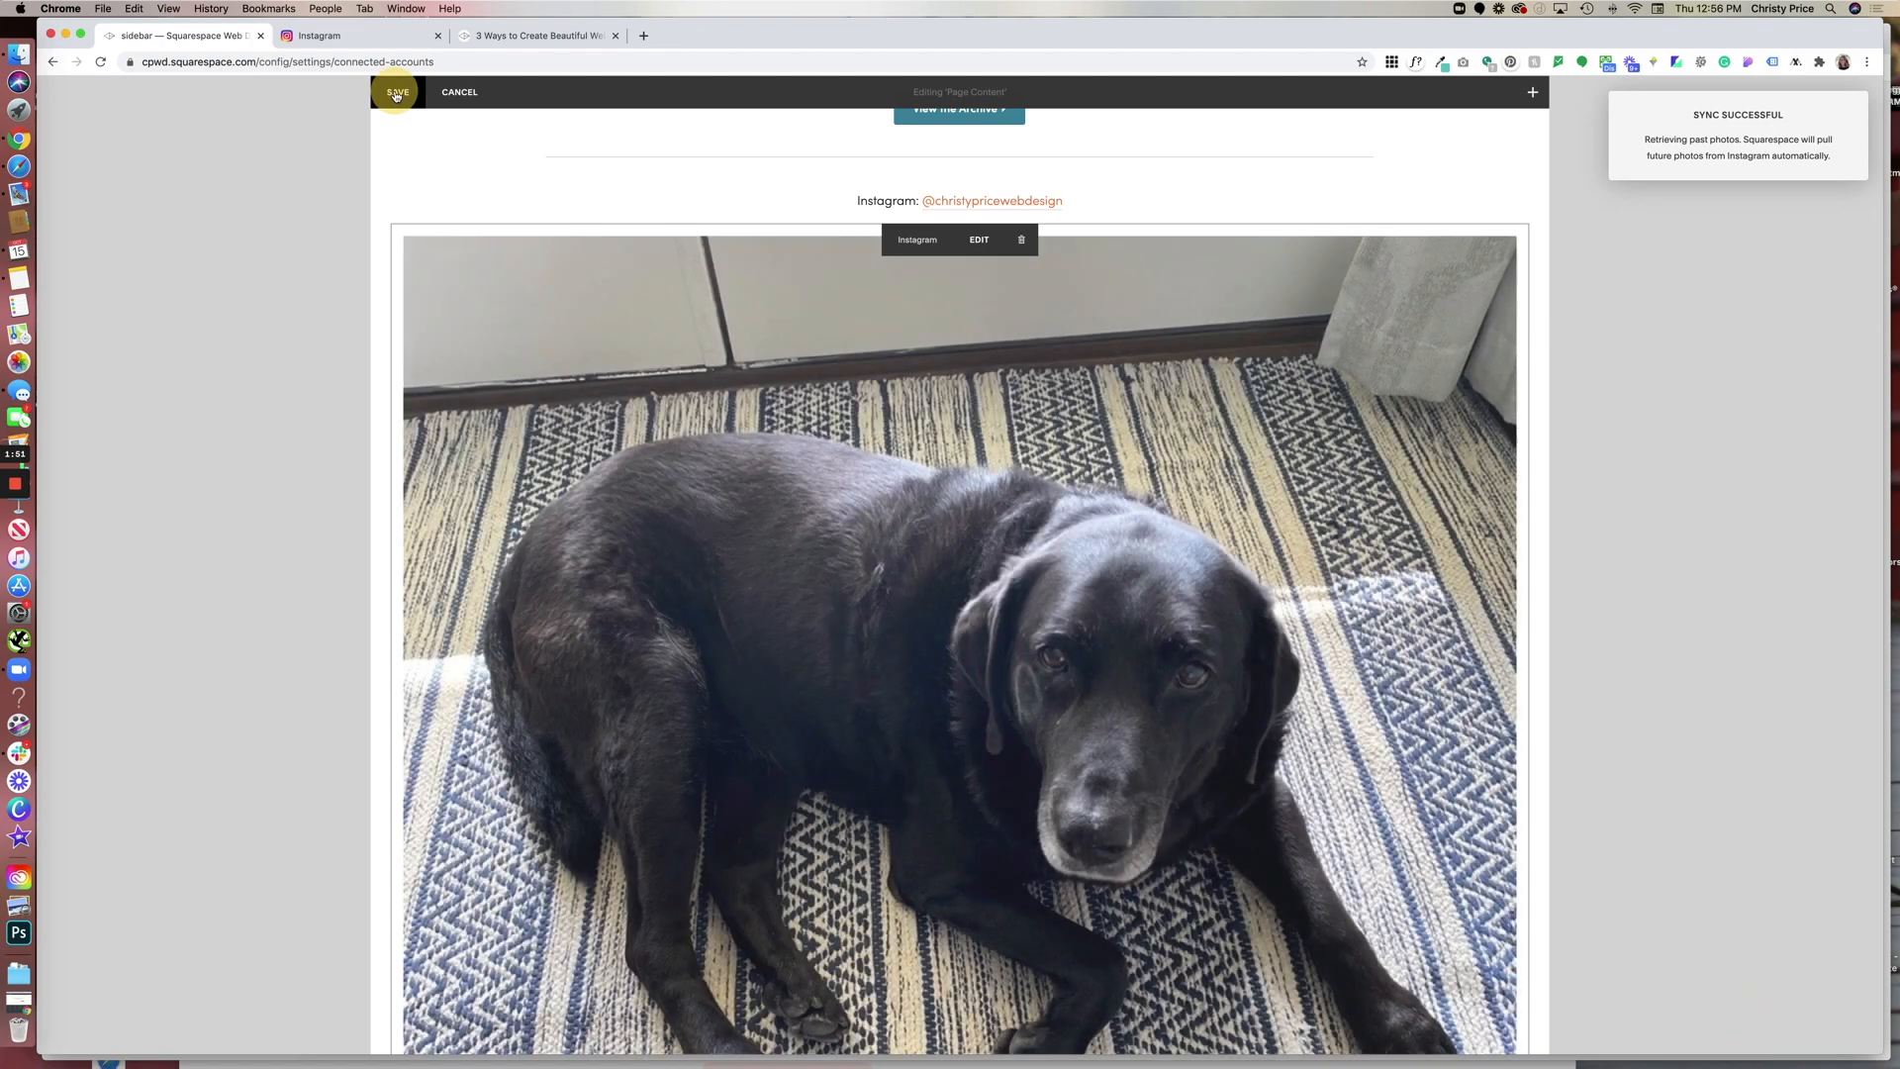